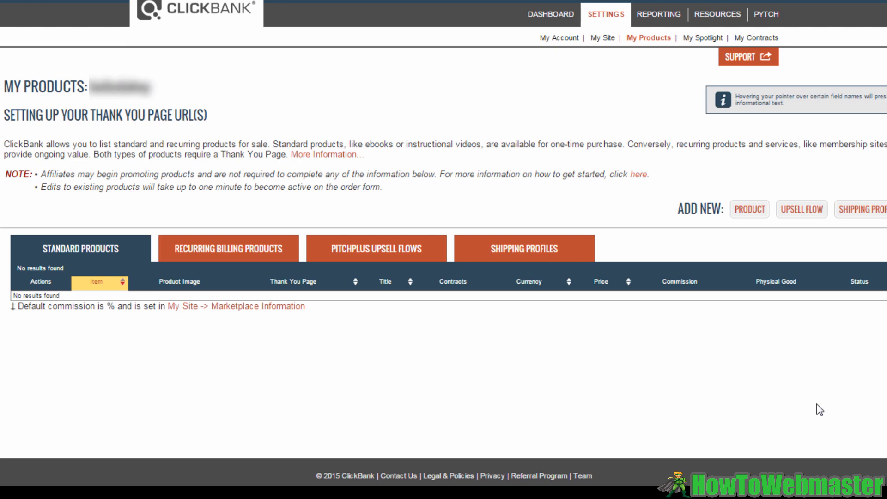
mouse_move(632, 12)
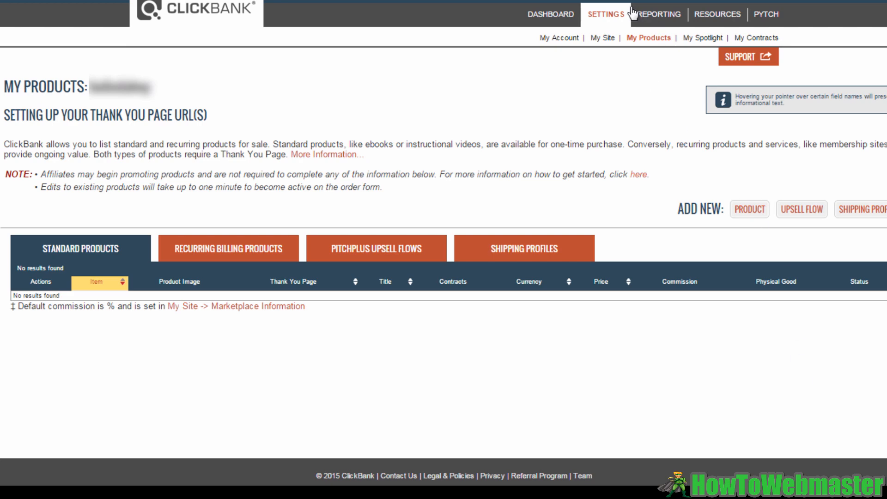
mouse_move(636, 33)
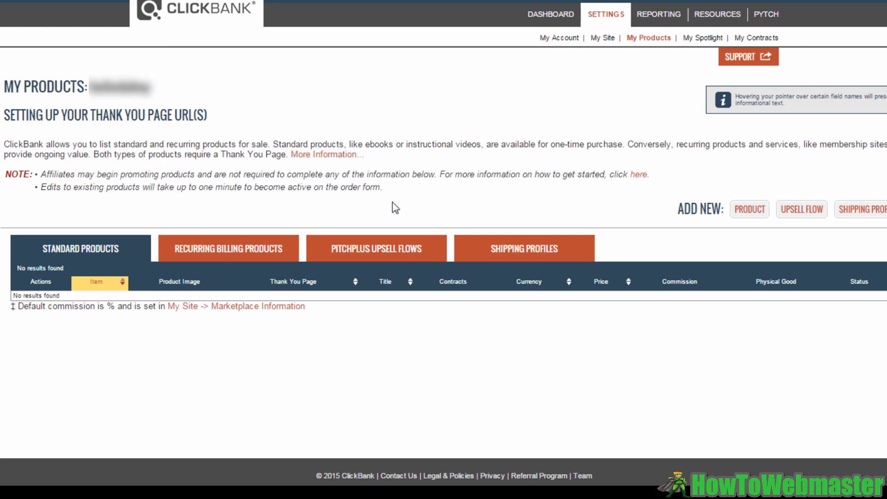
mouse_move(212, 235)
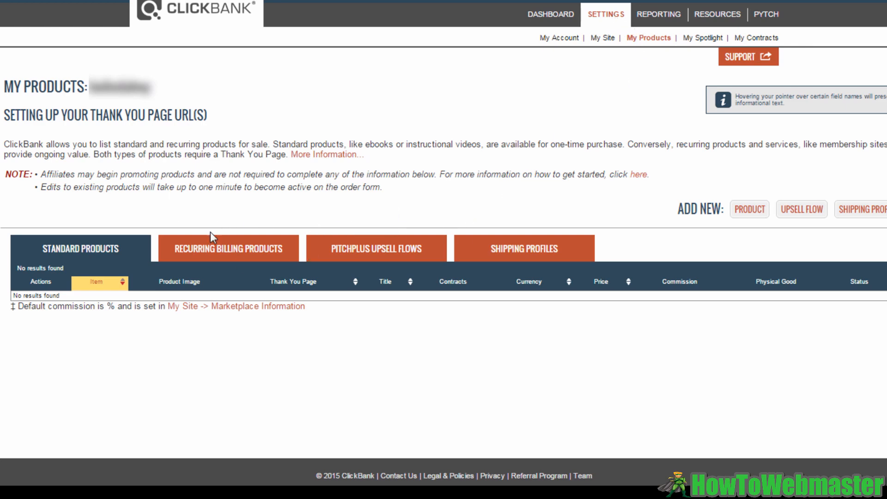
mouse_move(323, 325)
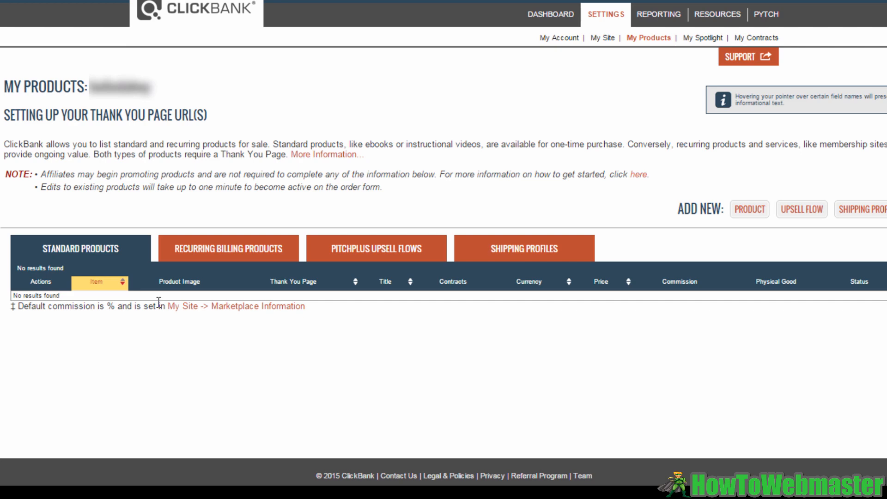
mouse_move(335, 325)
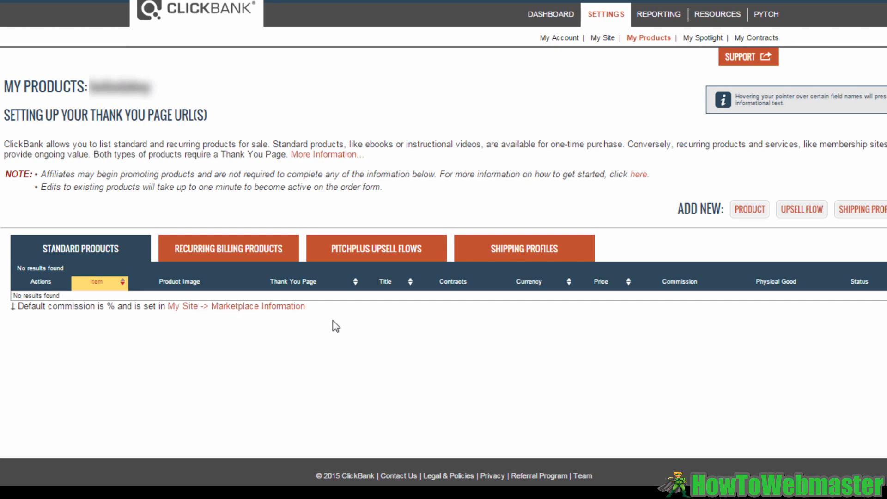
mouse_move(734, 216)
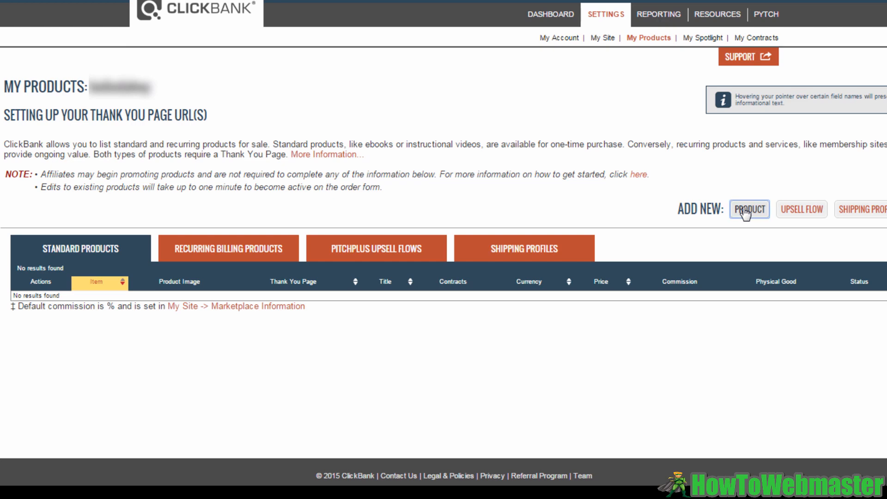
Step: Add a new product with the type One-Time Digital Product
click(750, 208)
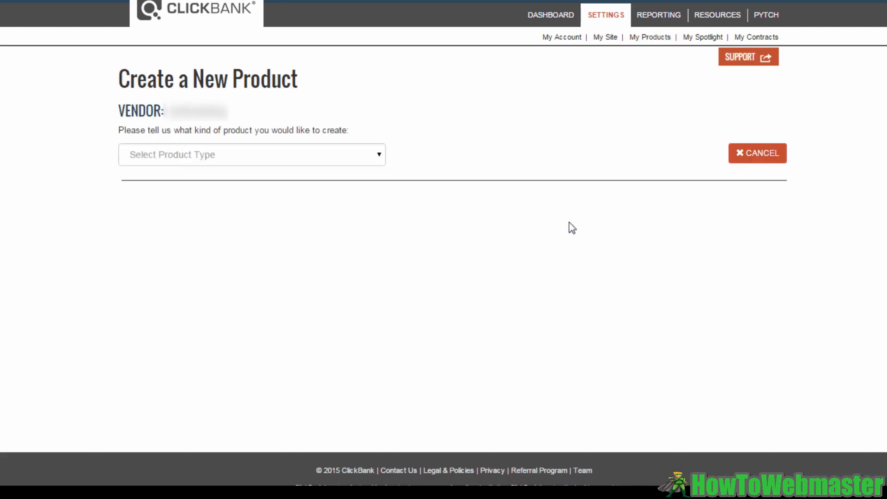
mouse_move(419, 249)
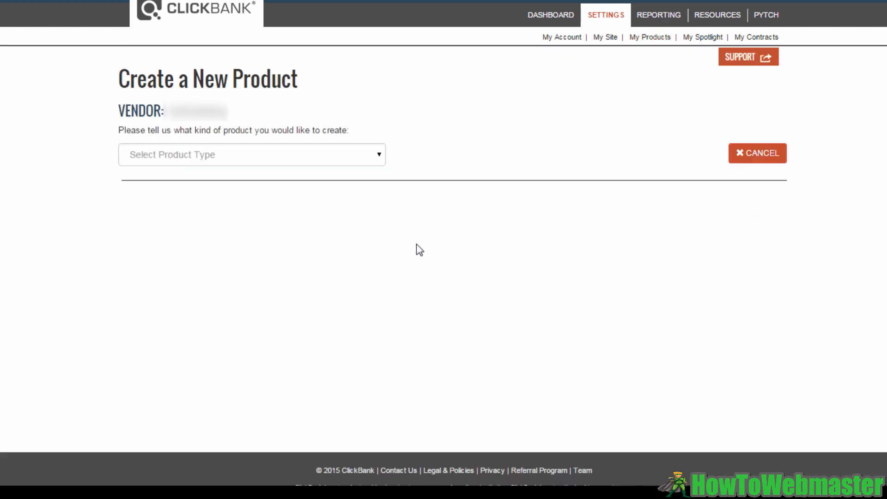
mouse_move(425, 204)
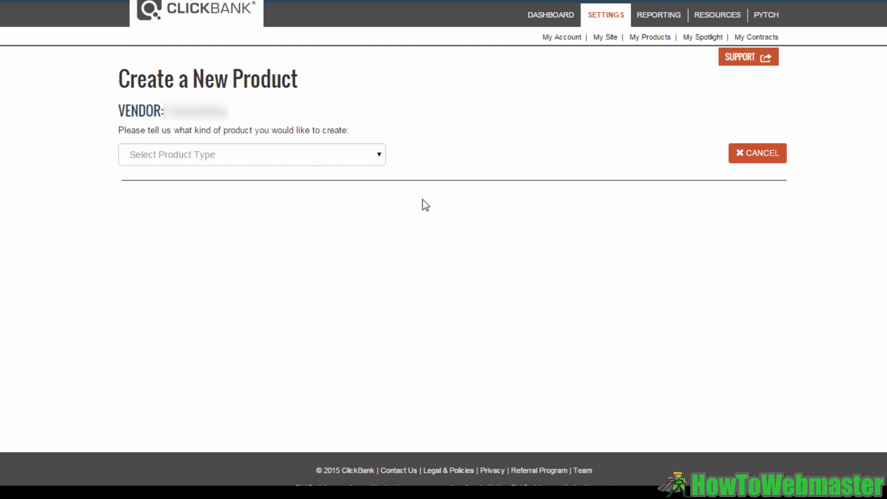
click(251, 154)
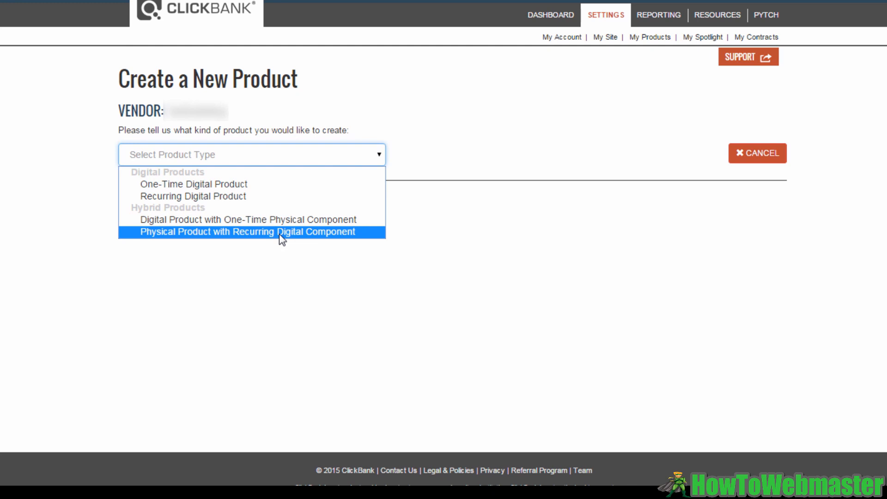
click(193, 184)
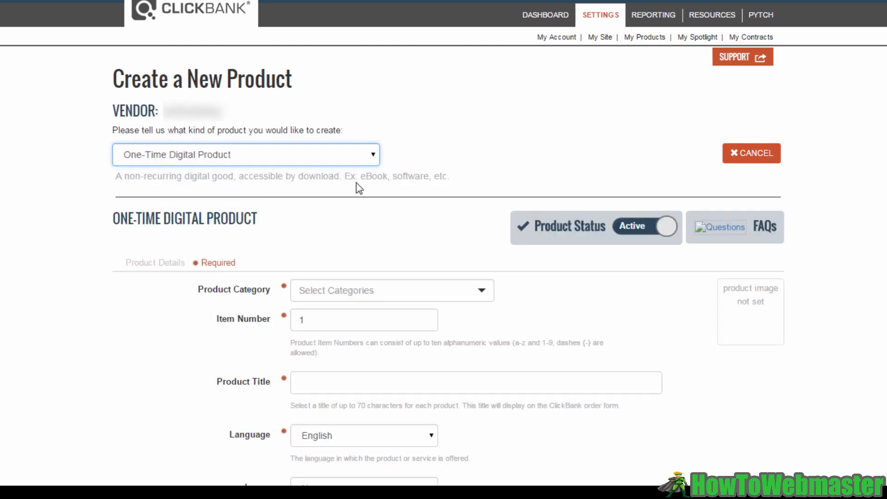
mouse_move(368, 192)
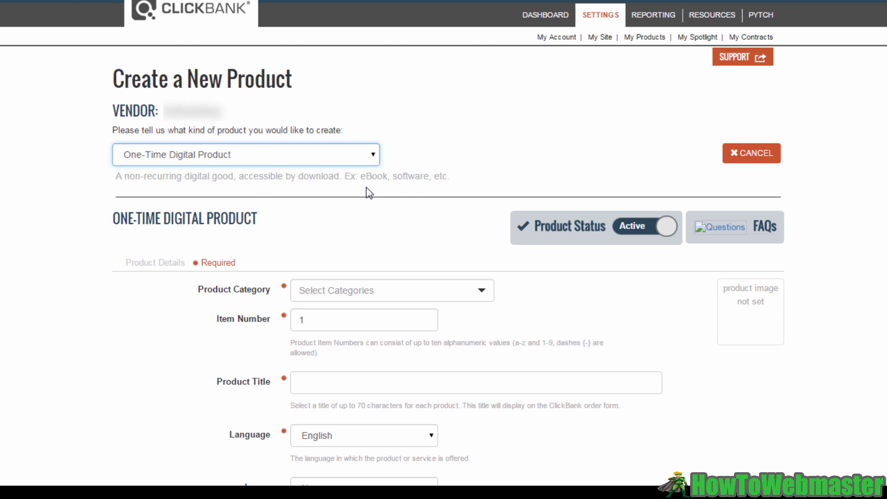
mouse_move(301, 172)
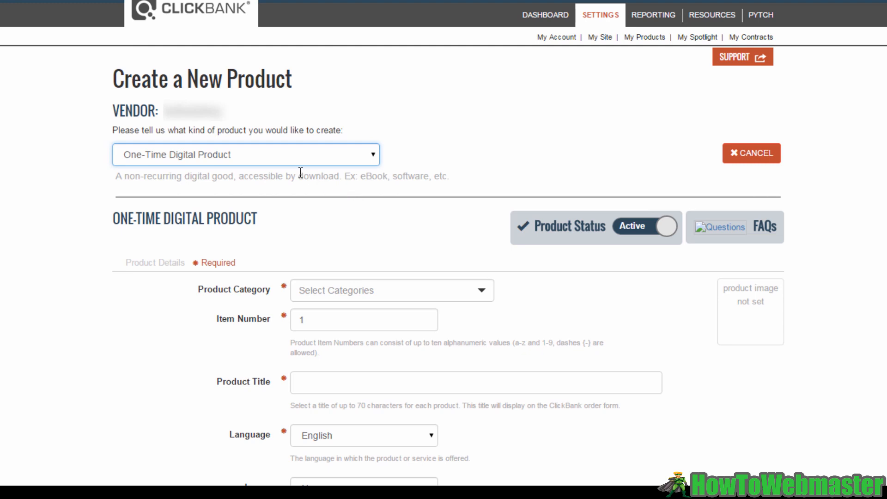
mouse_move(335, 195)
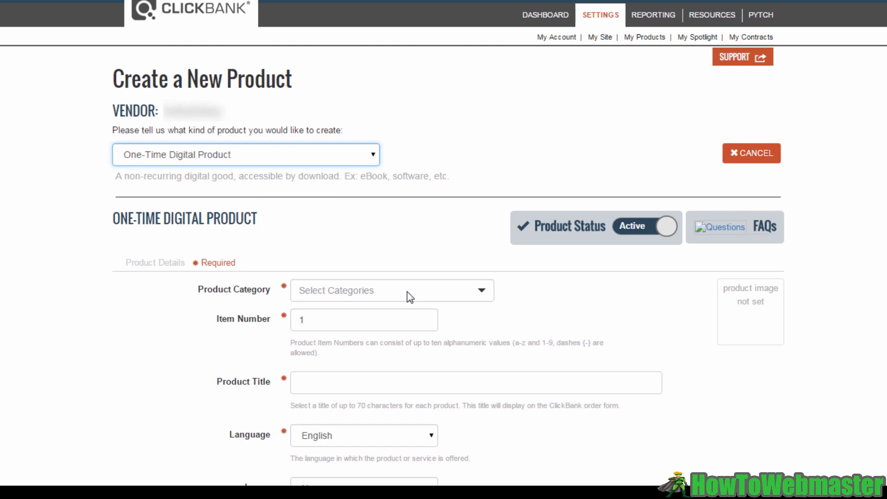
Step: Choose Ebook as the product category
click(392, 290)
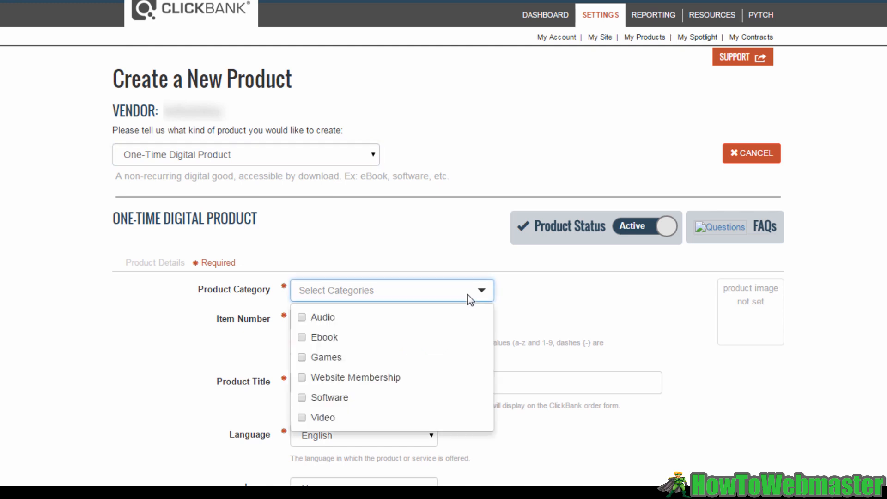
mouse_move(336, 323)
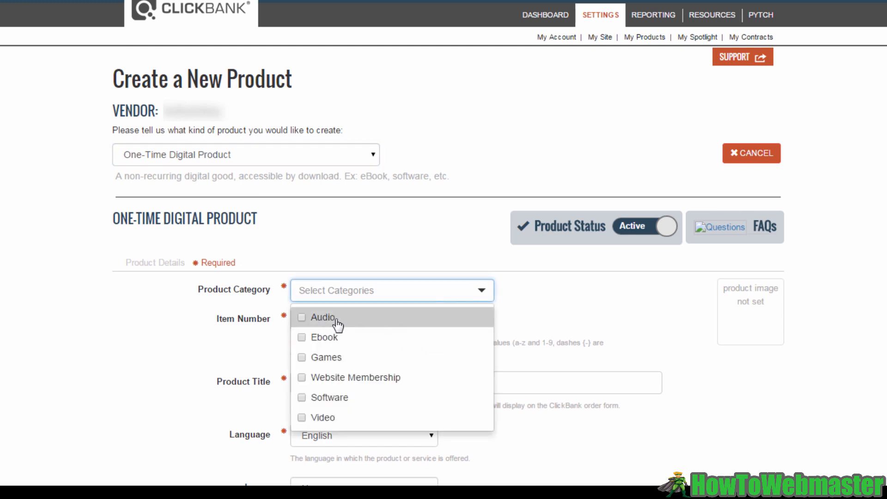
mouse_move(347, 358)
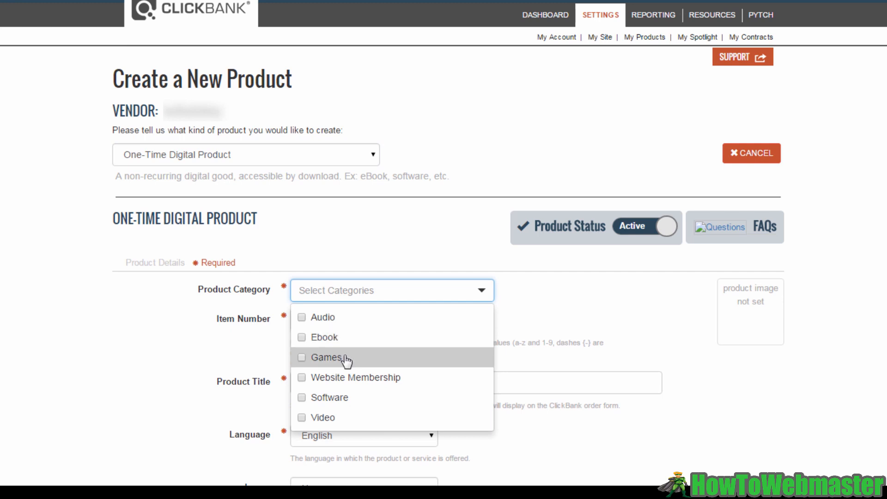
mouse_move(352, 418)
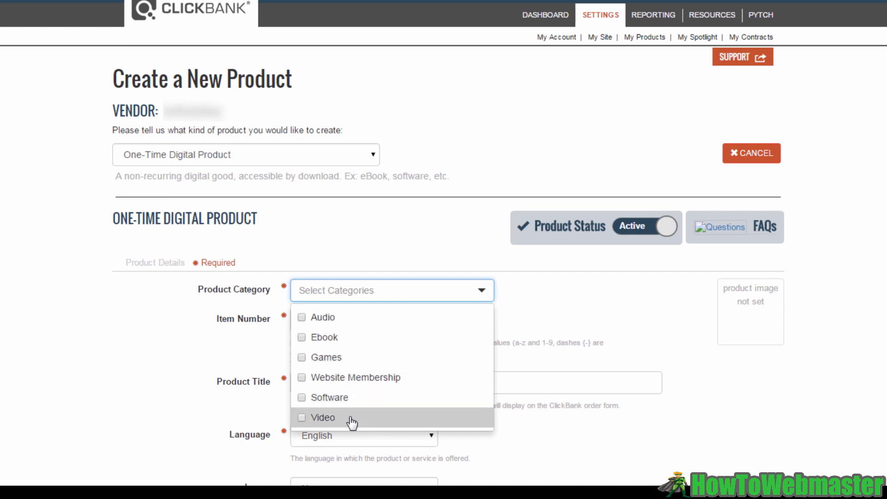
click(324, 337)
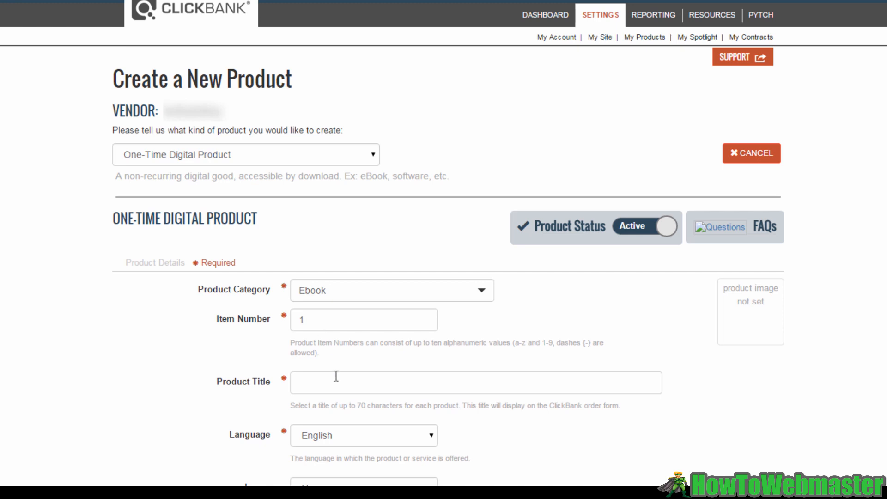
Step: Title the product 'Test', keeping language English and image None
click(476, 382)
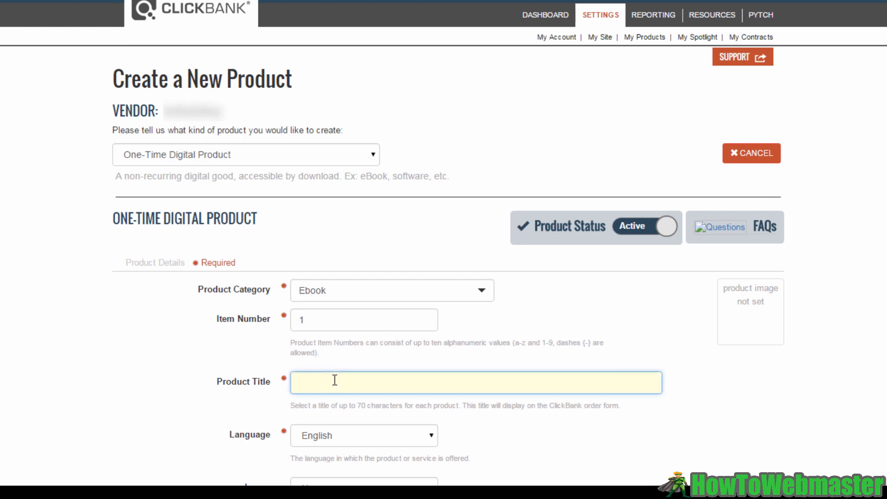
text(Tes)
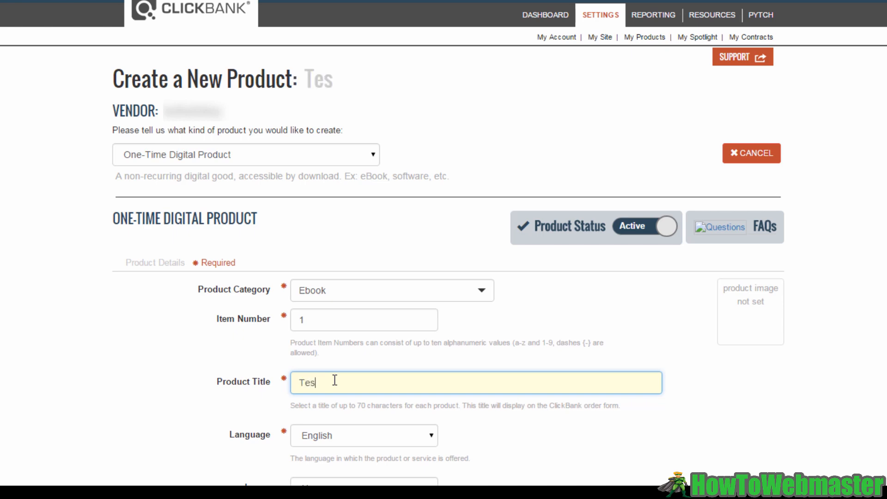
text(t)
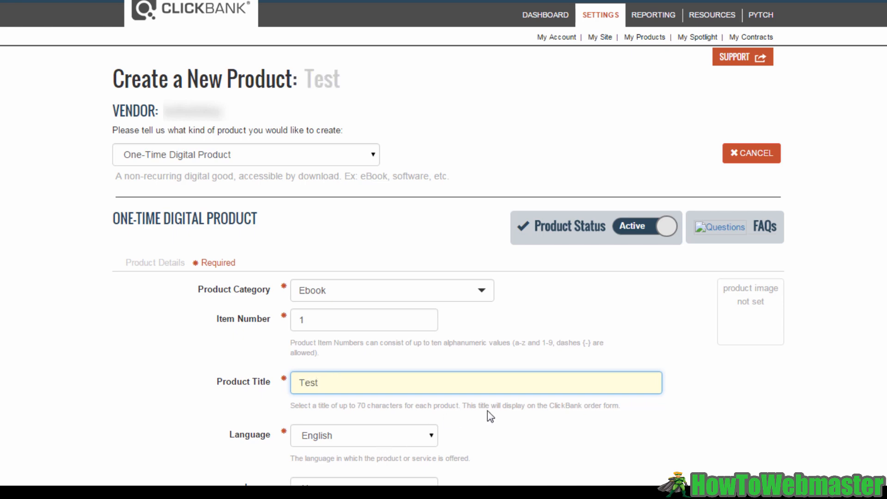
scroll(down, 3)
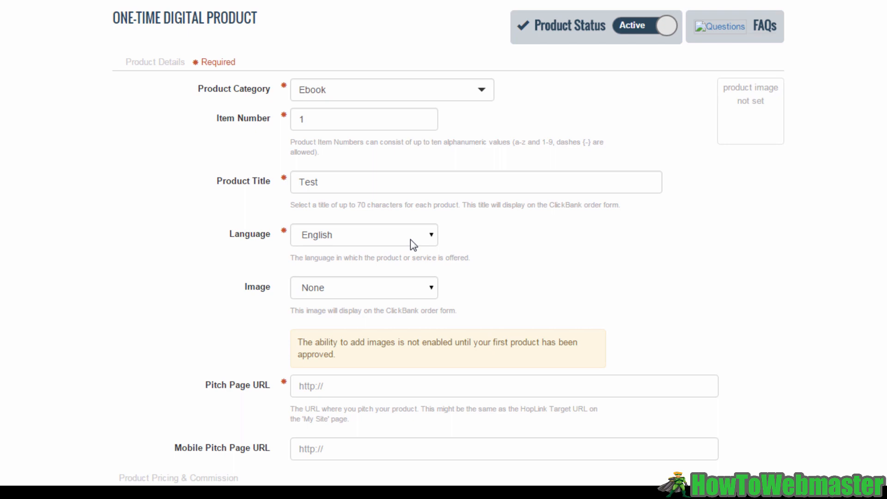
click(364, 234)
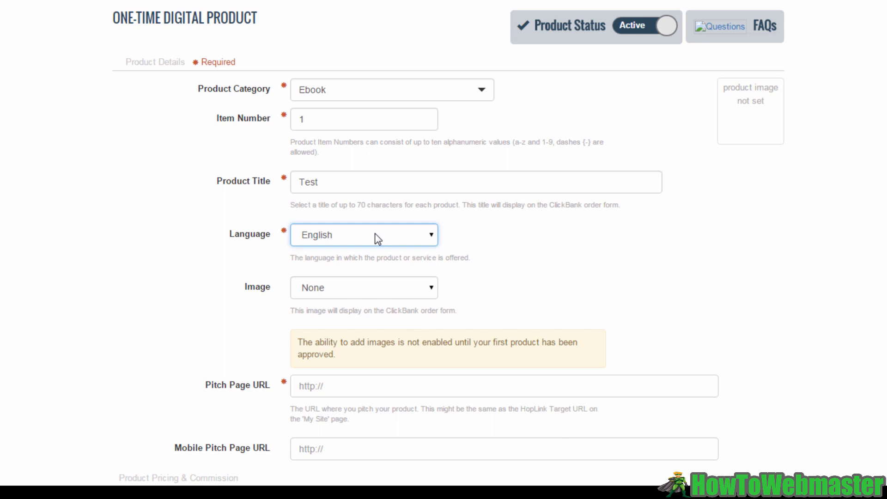
mouse_move(464, 284)
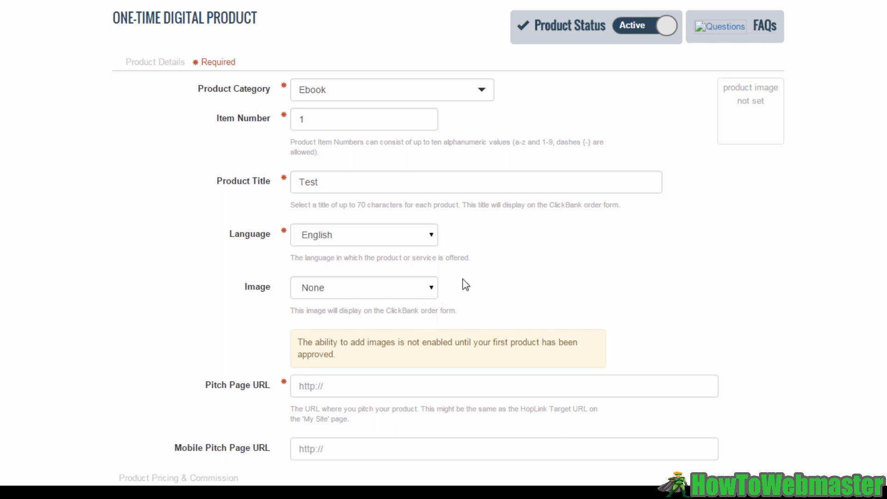
click(364, 288)
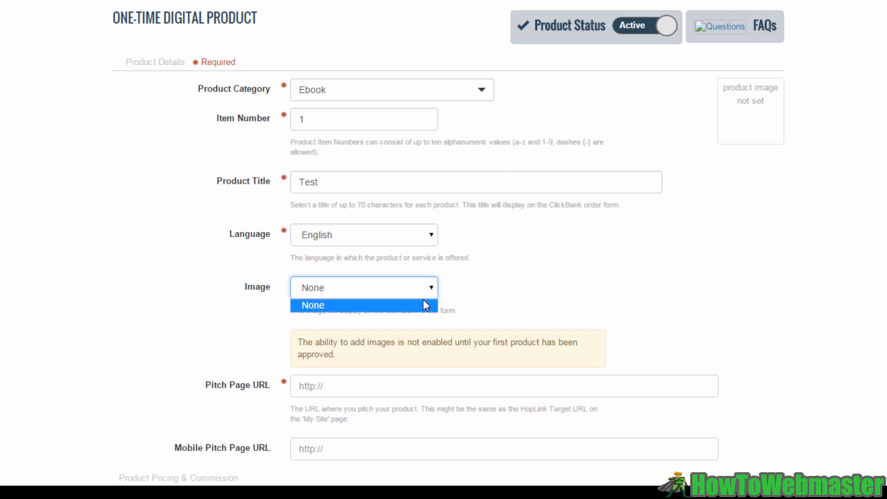
click(312, 305)
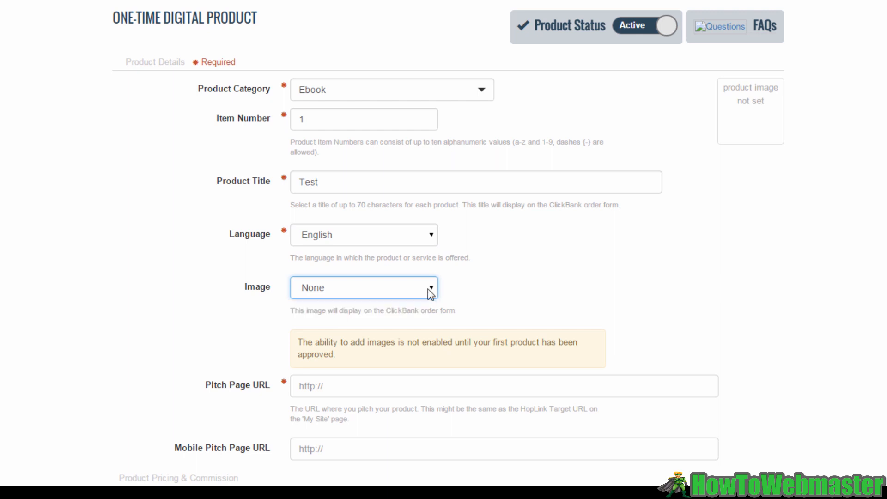
scroll(down, 3)
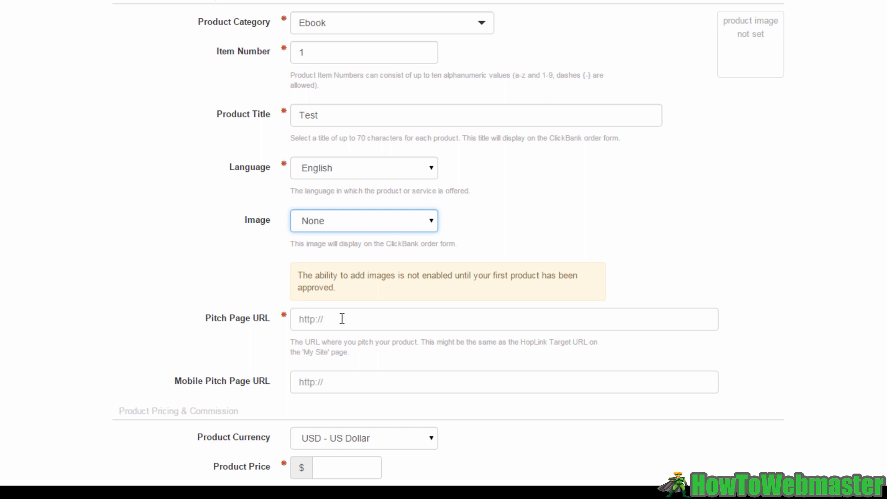
click(502, 319)
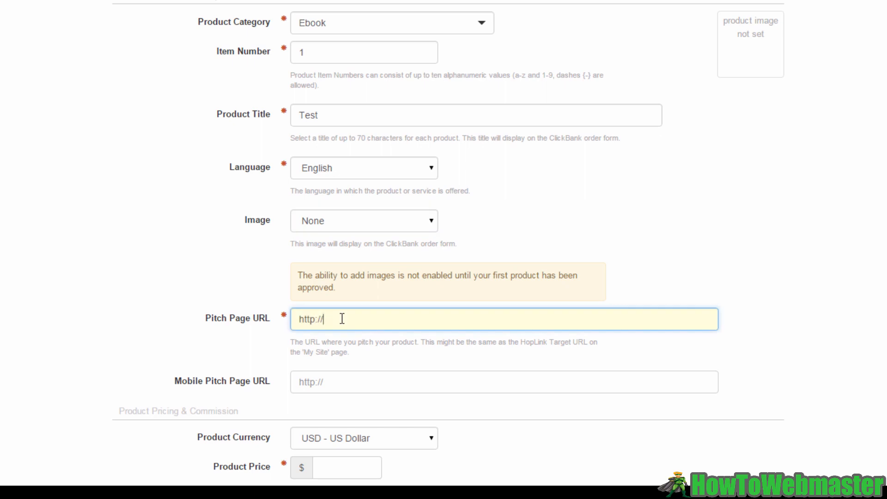
text(test)
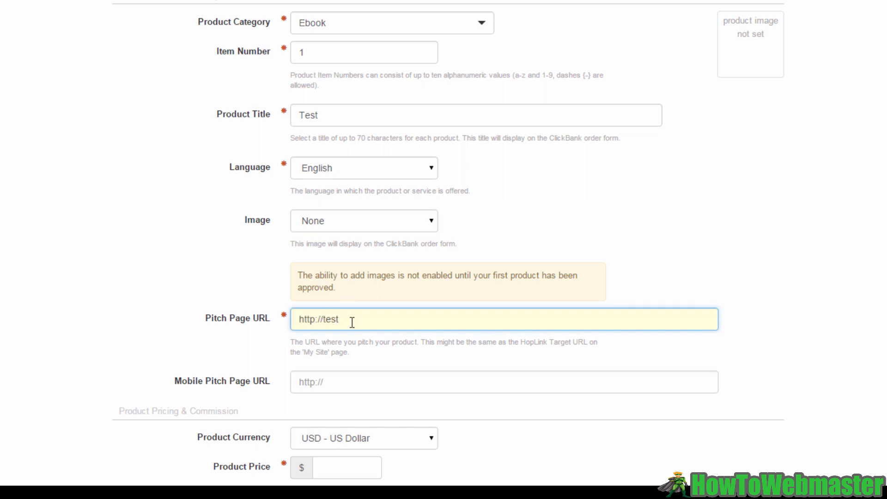
text(.com)
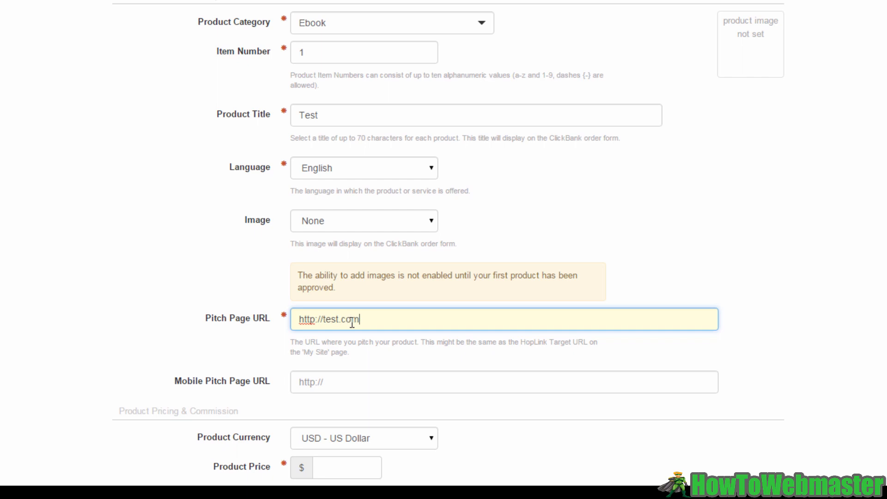
text(/produ)
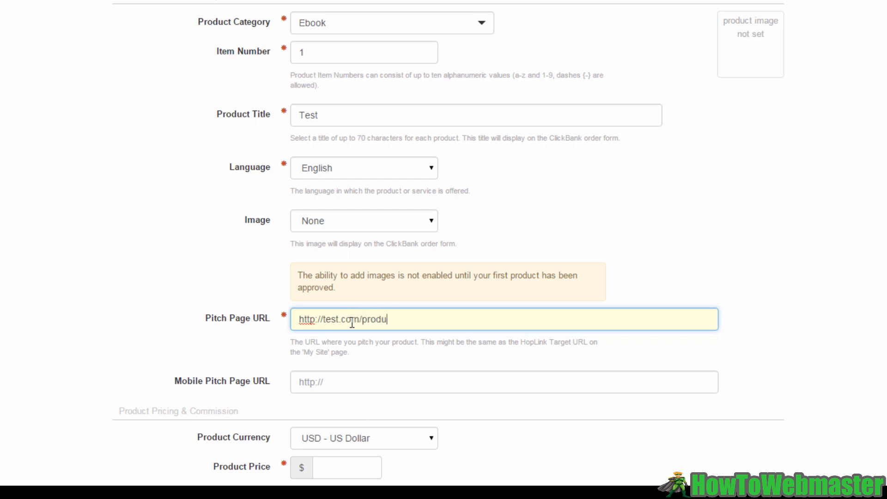
scroll(down, 3)
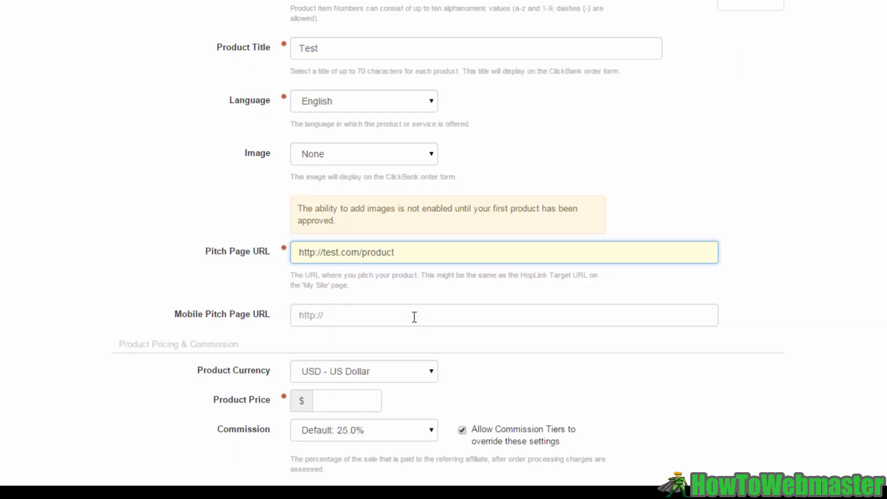
scroll(down, 3)
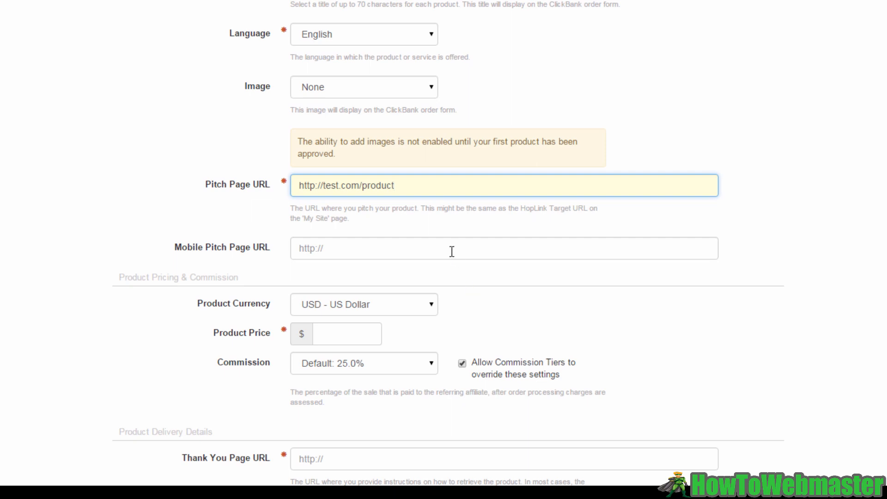
scroll(down, 3)
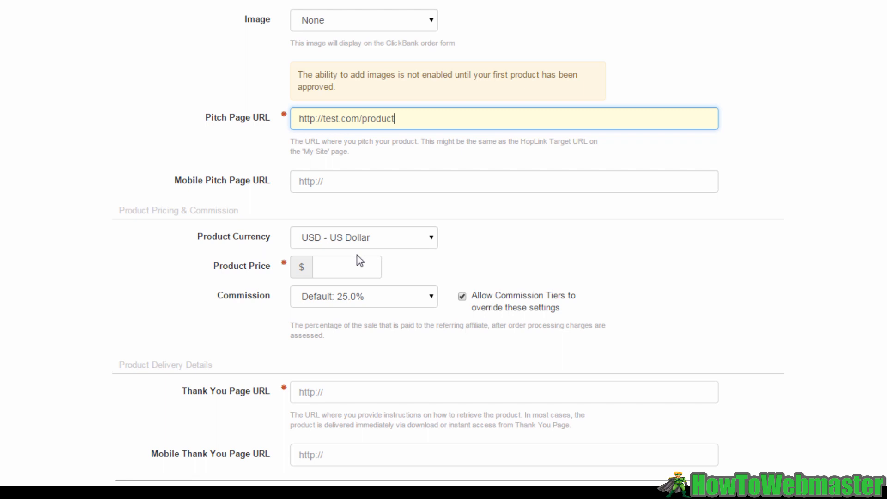
mouse_move(369, 238)
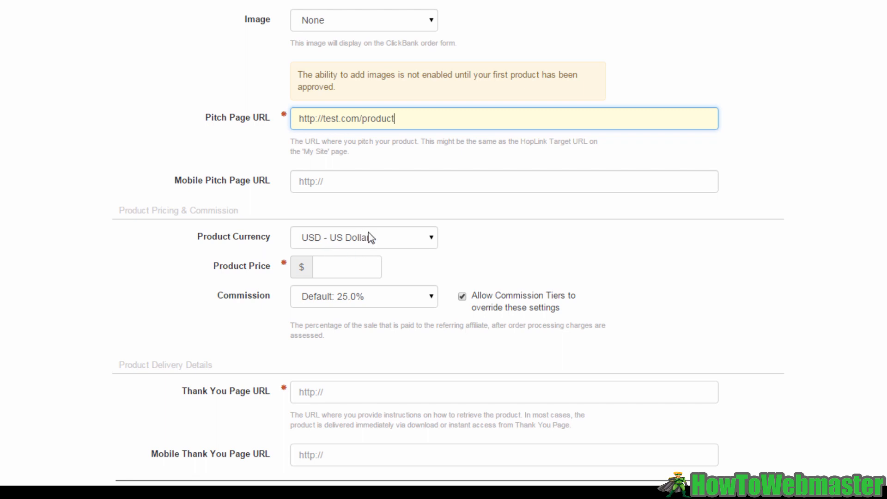
click(364, 237)
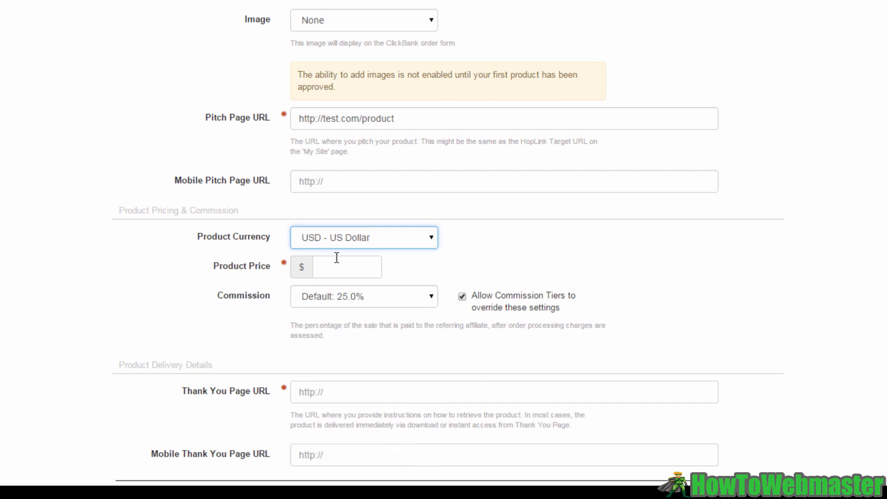
click(347, 266)
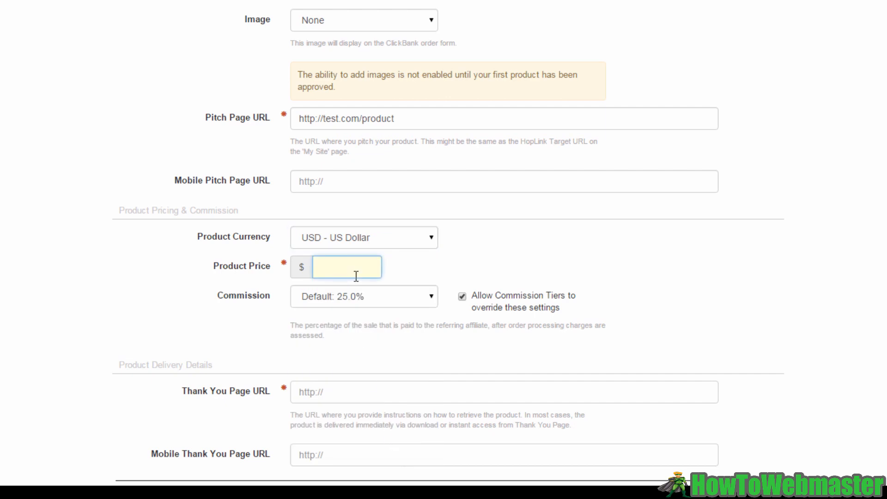
text(9.99)
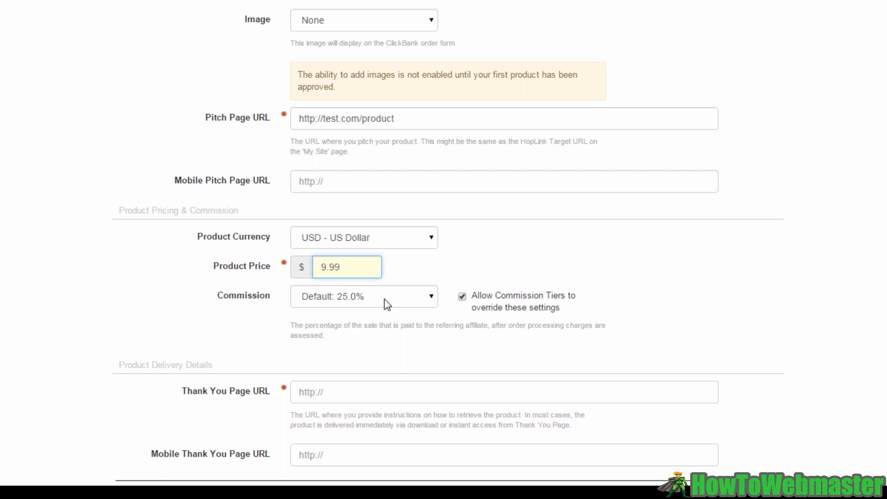
mouse_move(394, 301)
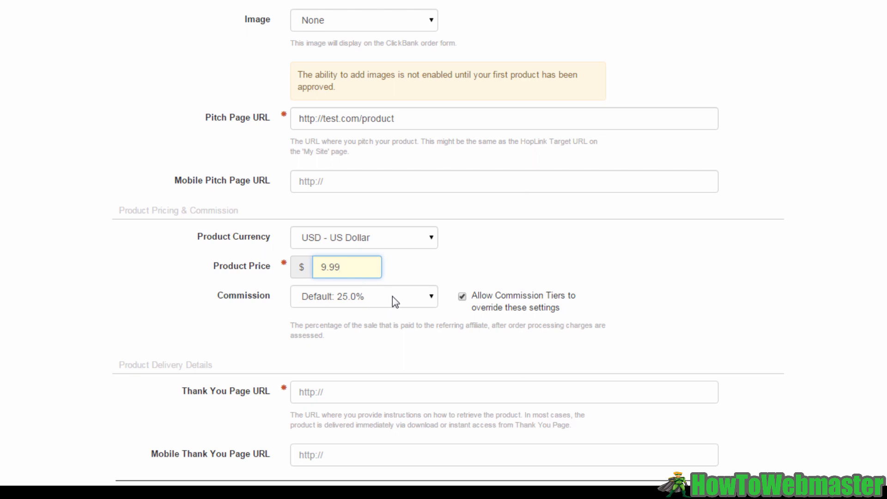
click(347, 266)
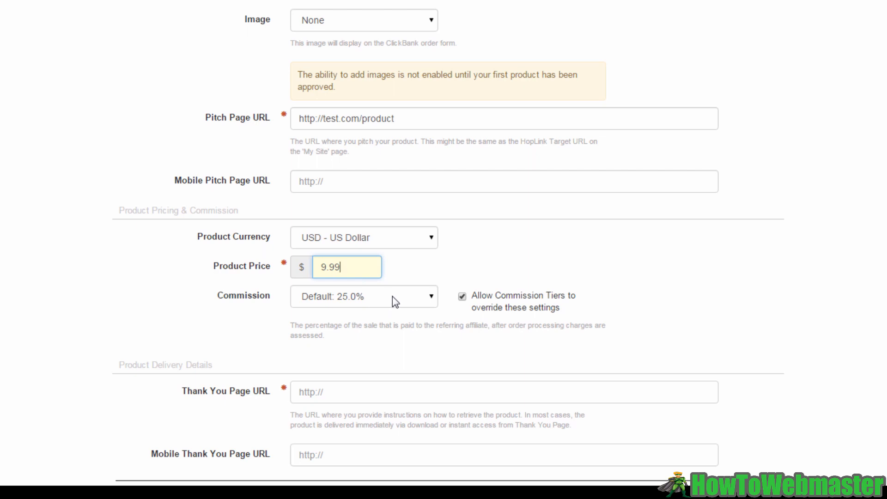
mouse_move(444, 299)
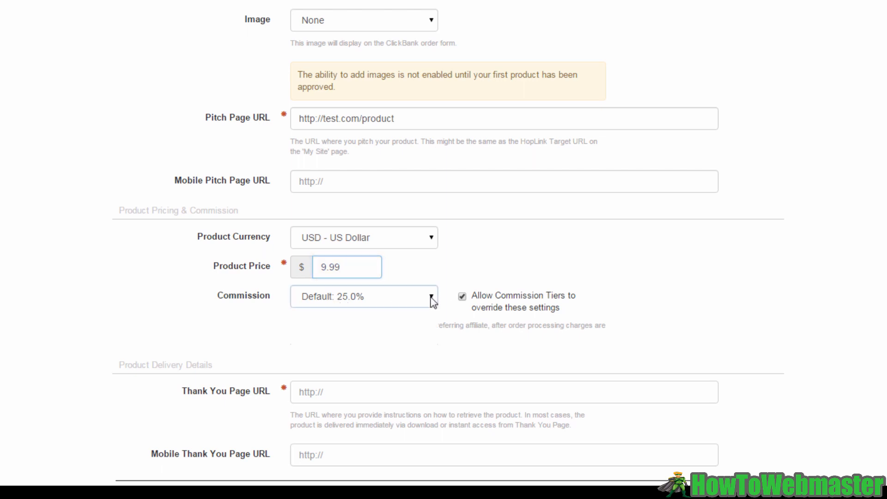
click(364, 295)
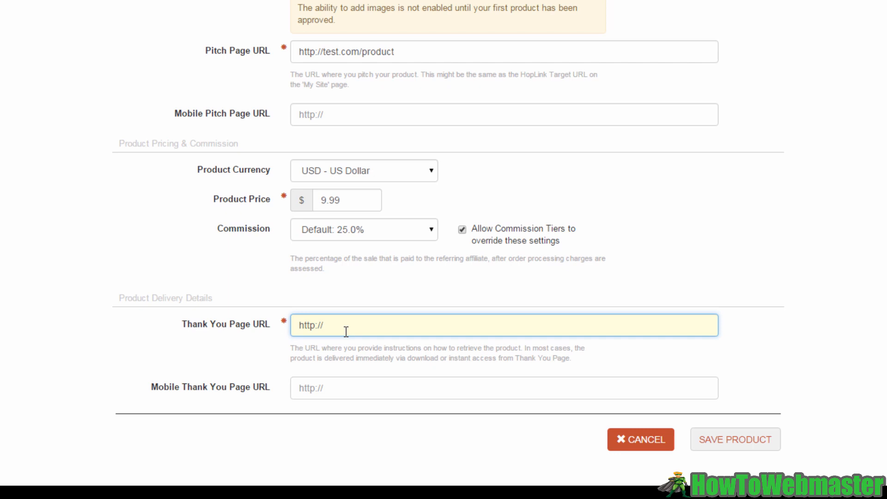
text(test.com)
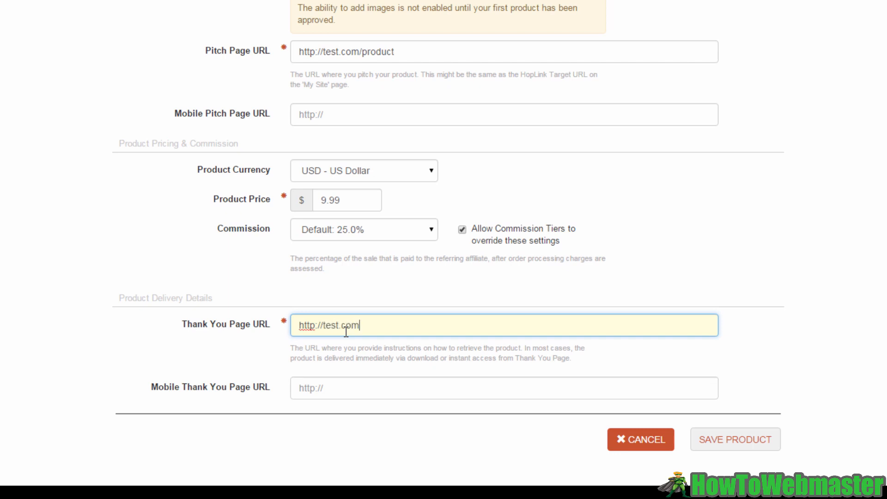
text(/thankyou)
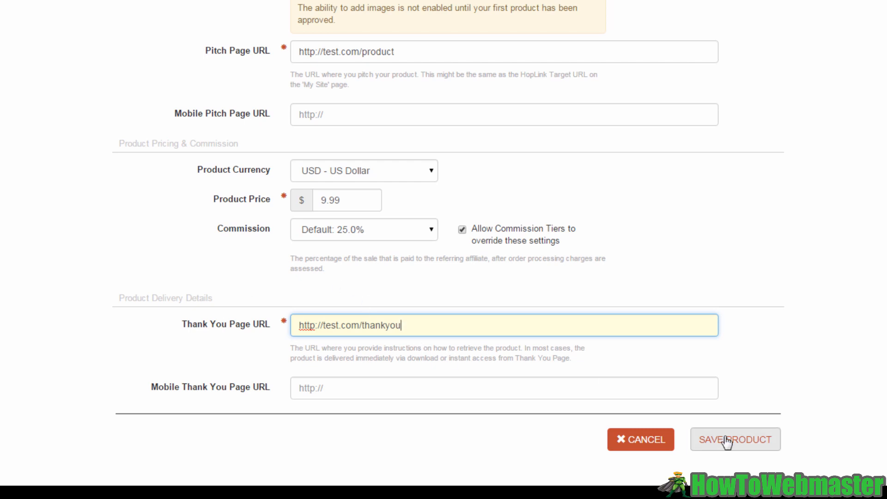
Step: Save the Test product so it appears under Standard Products at $9.99
click(735, 440)
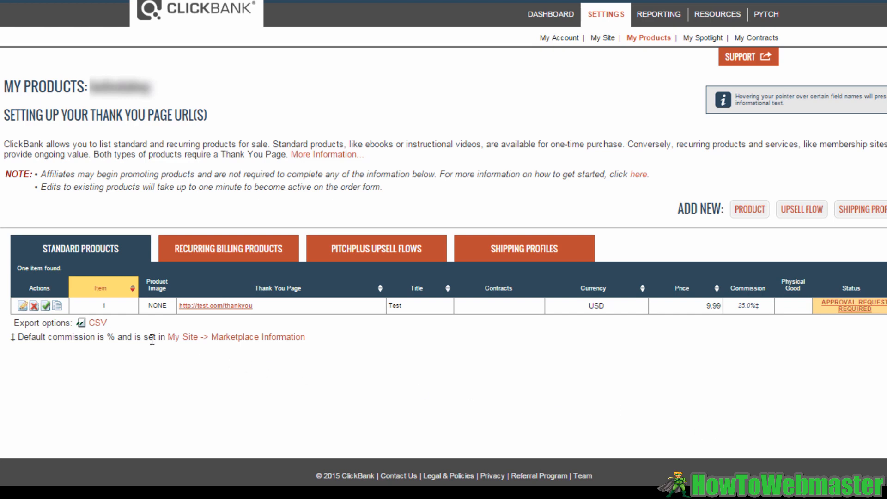
mouse_move(242, 323)
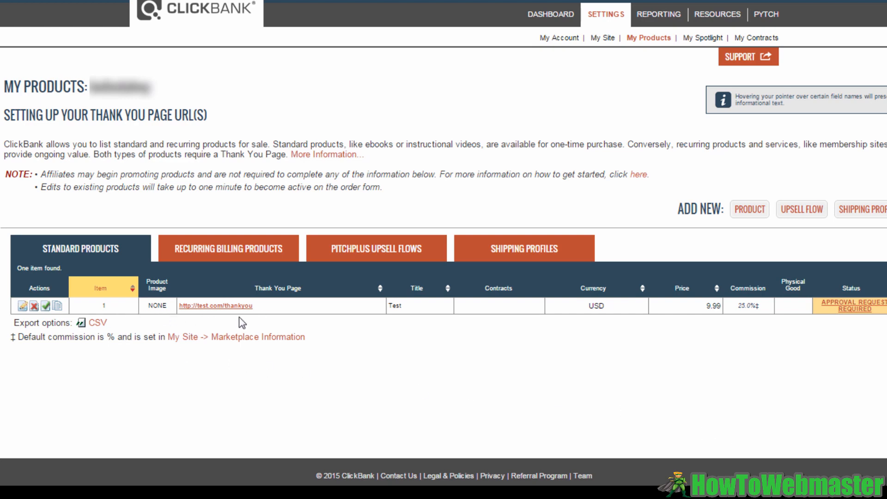
mouse_move(852, 318)
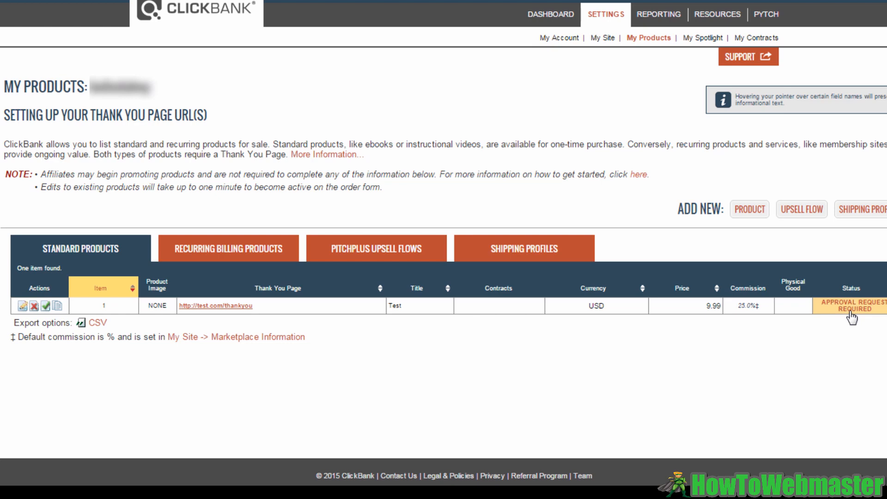
mouse_move(871, 314)
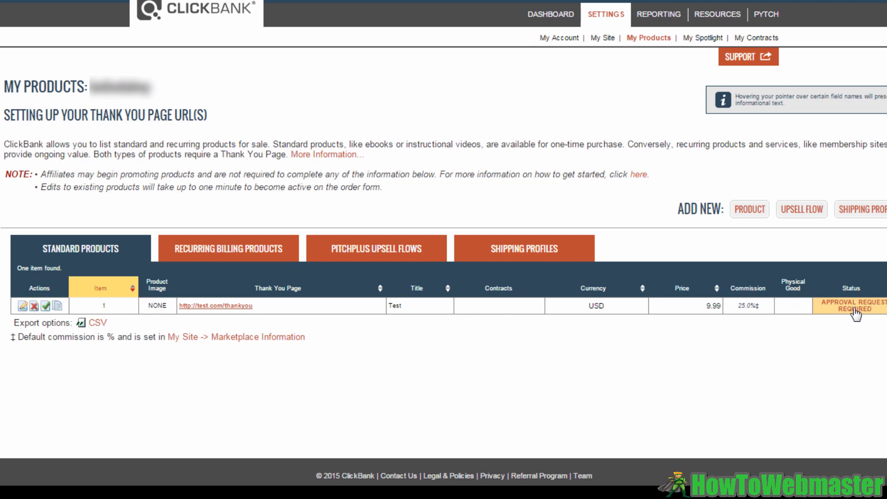
Step: Start the approval request for Test from its Approval Request Required status
click(856, 306)
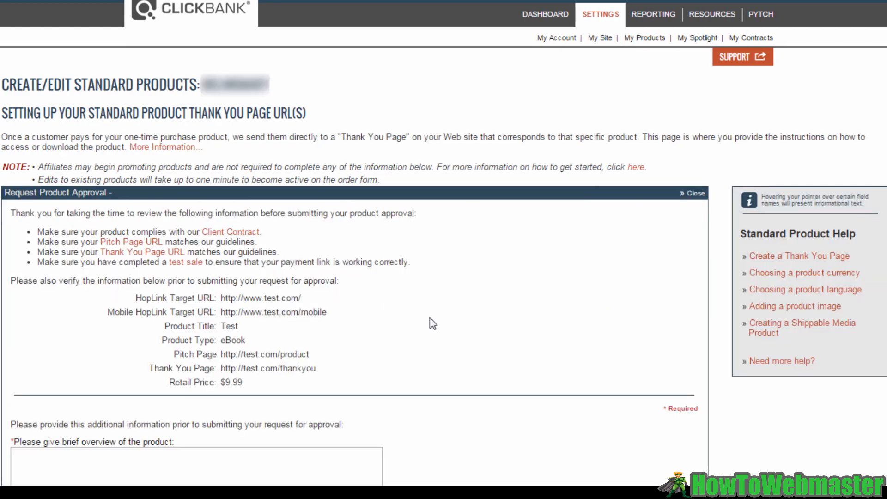
mouse_move(385, 303)
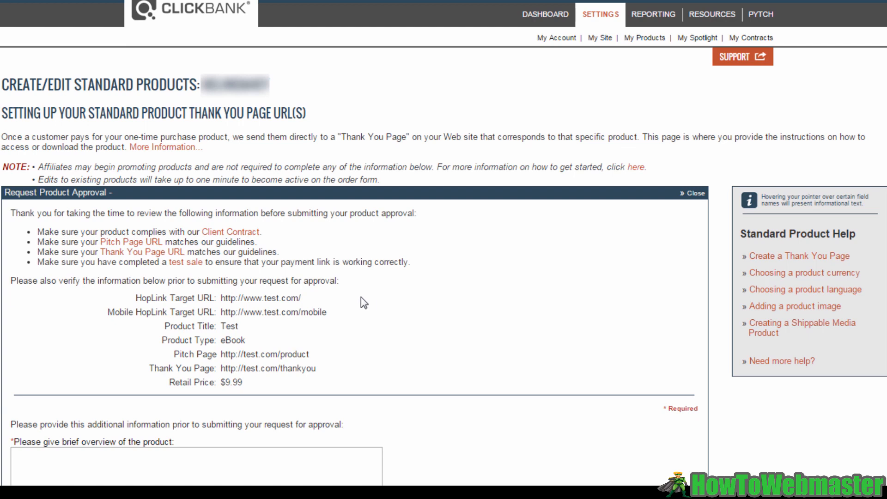
mouse_move(232, 297)
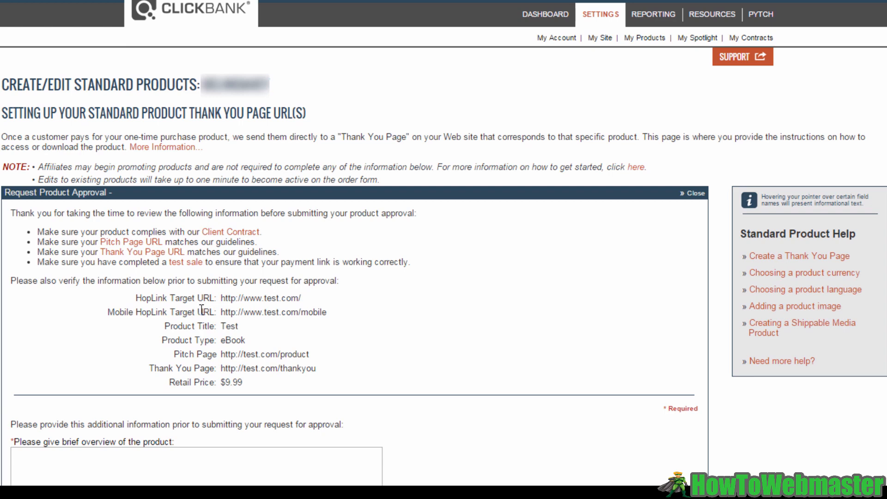
mouse_move(404, 299)
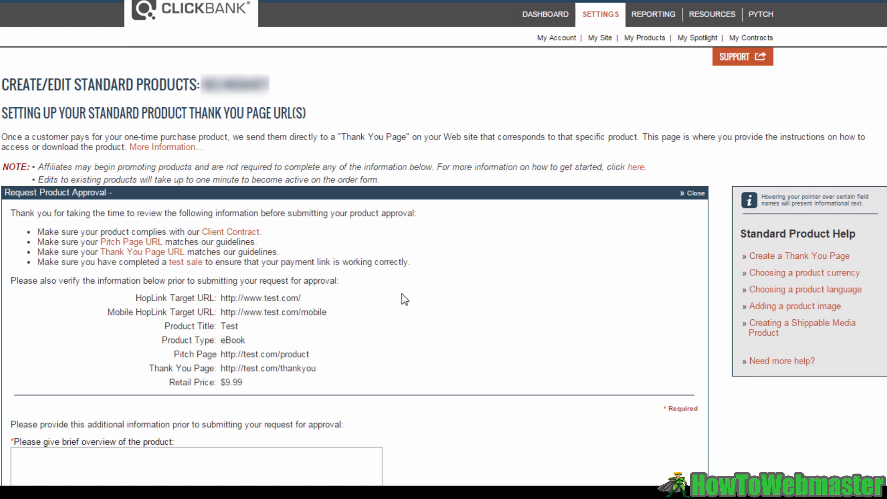
mouse_move(601, 50)
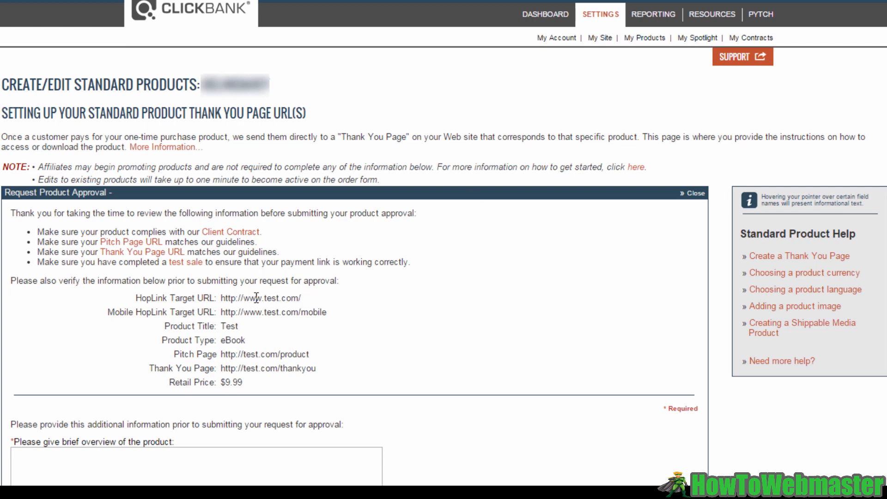
mouse_move(241, 368)
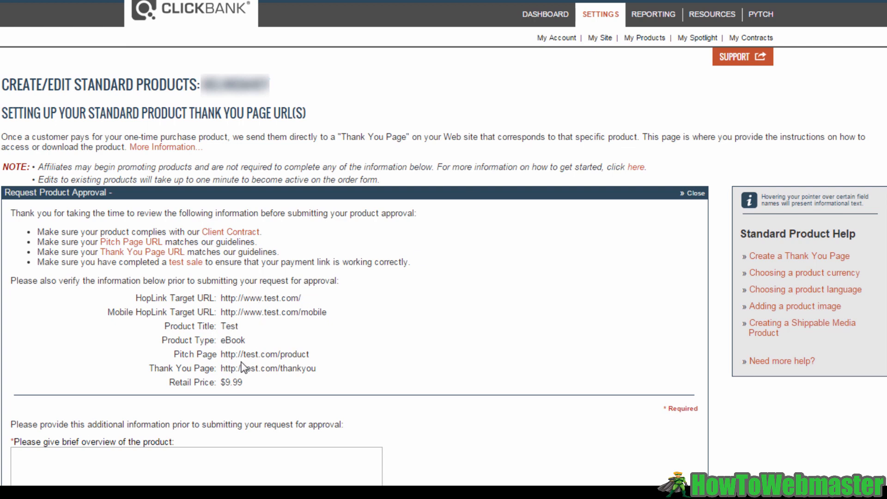
mouse_move(319, 324)
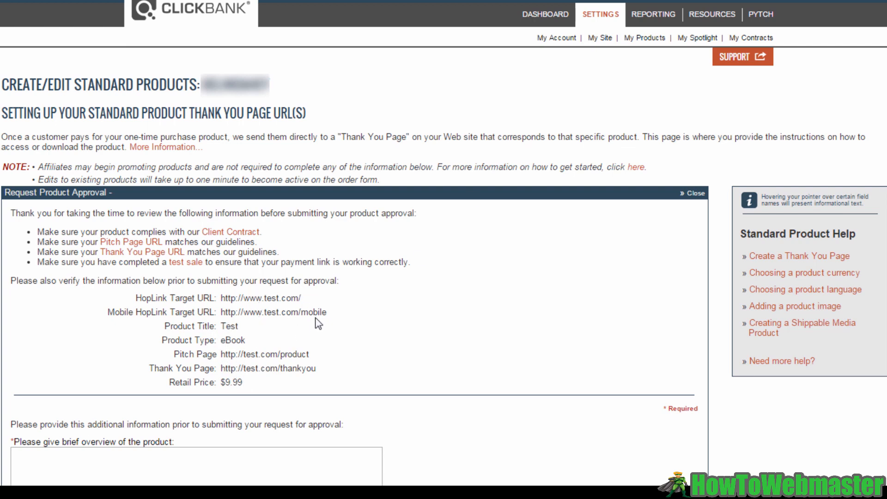
Step: Enter 'Test' as the overview and answer Yes to creator and promotion-guidelines questions
scroll(down, 3)
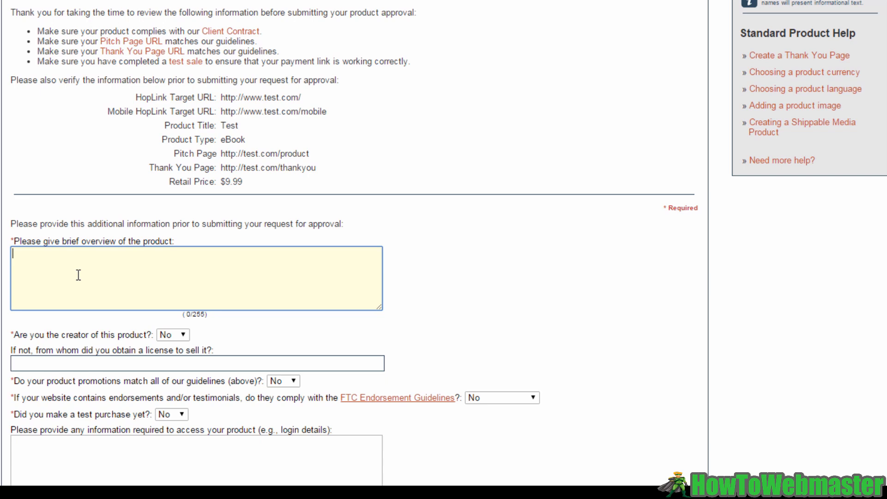
text(Test)
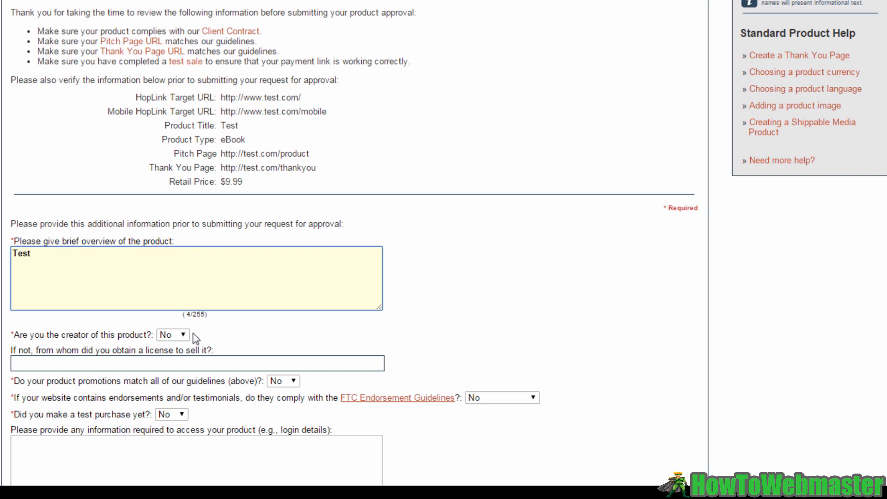
click(172, 334)
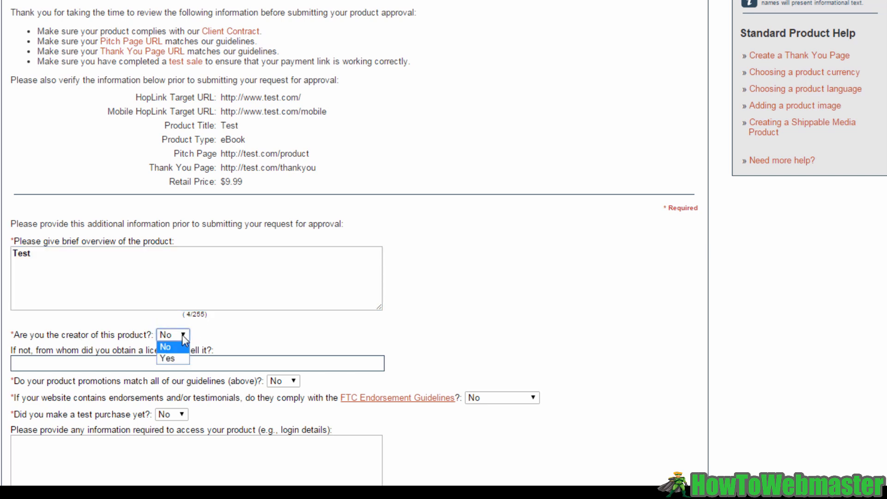
mouse_move(181, 359)
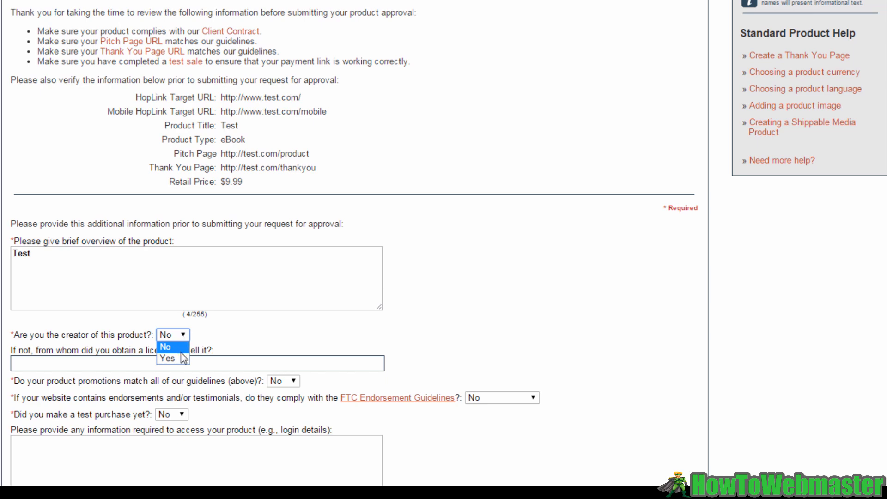
mouse_move(183, 358)
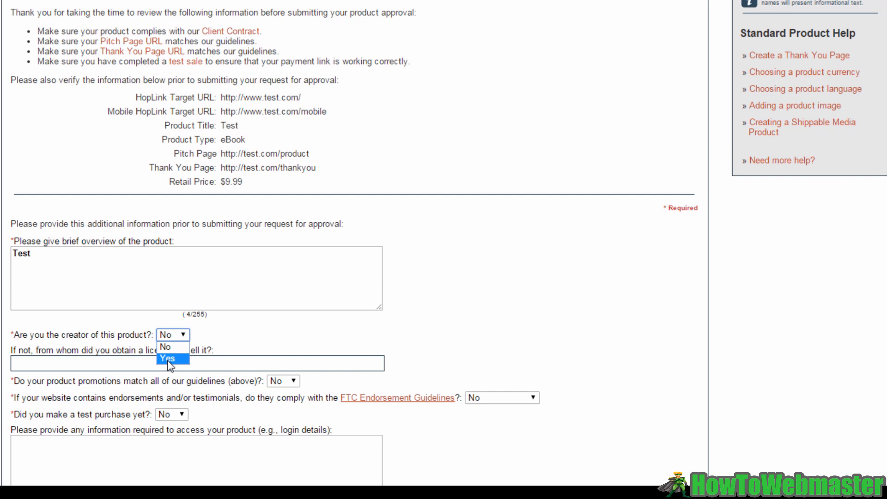
click(169, 359)
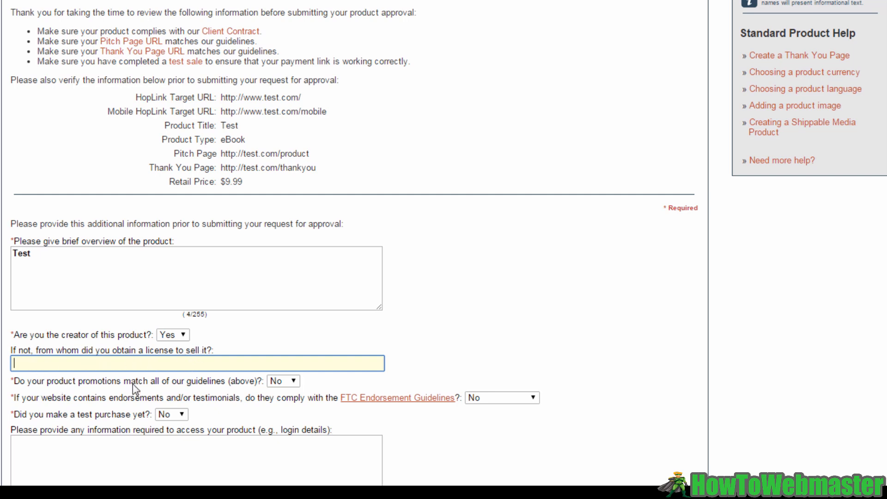
mouse_move(142, 394)
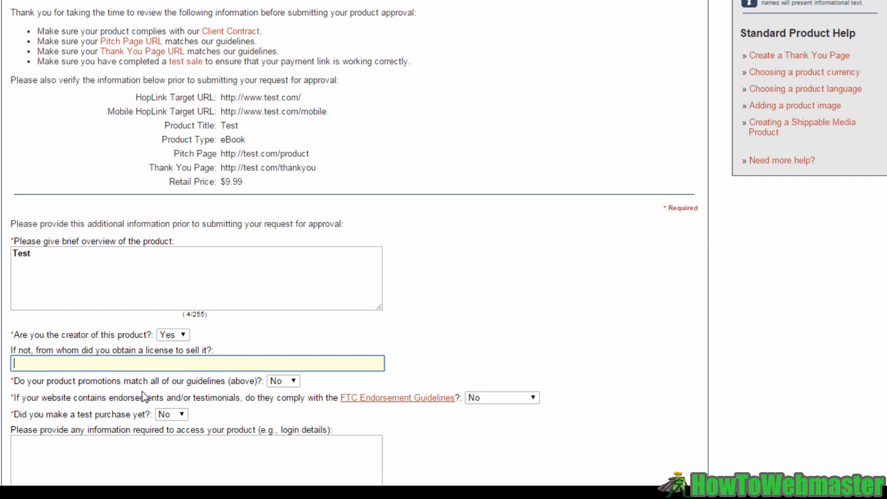
click(283, 381)
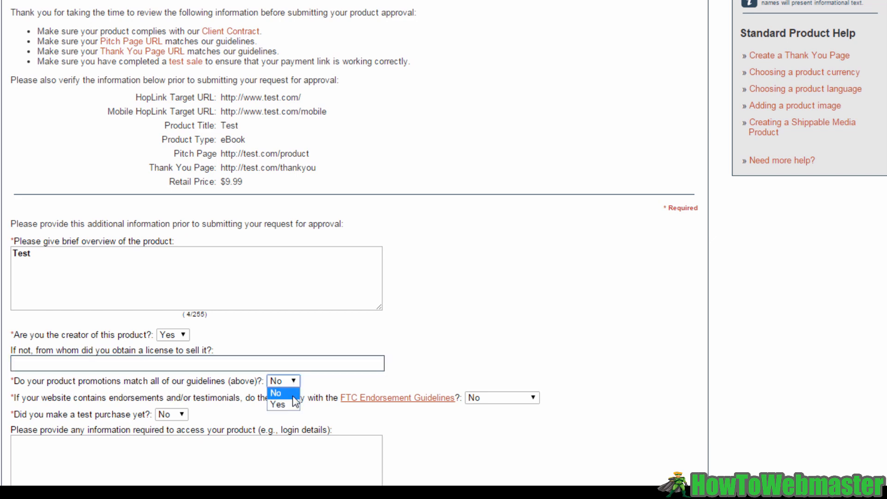
click(278, 405)
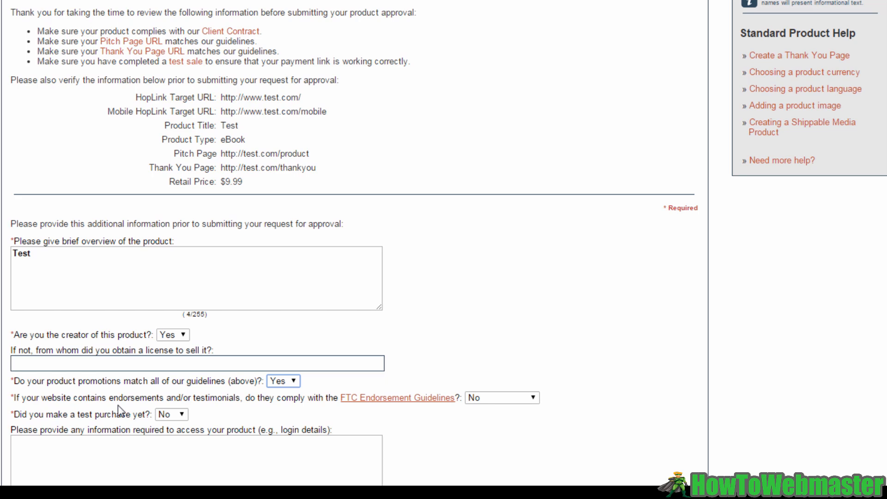
mouse_move(266, 410)
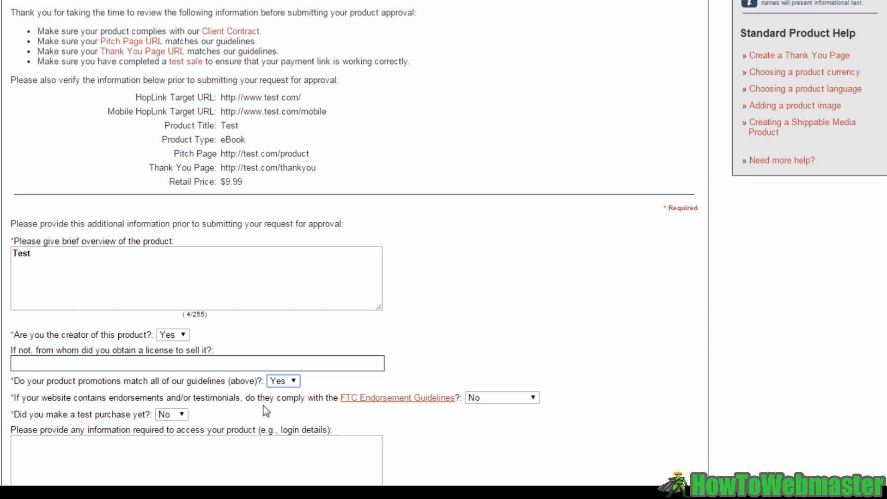
Step: Answer Yes to FTC endorsement and test-purchase questions and submit the approval request
click(500, 397)
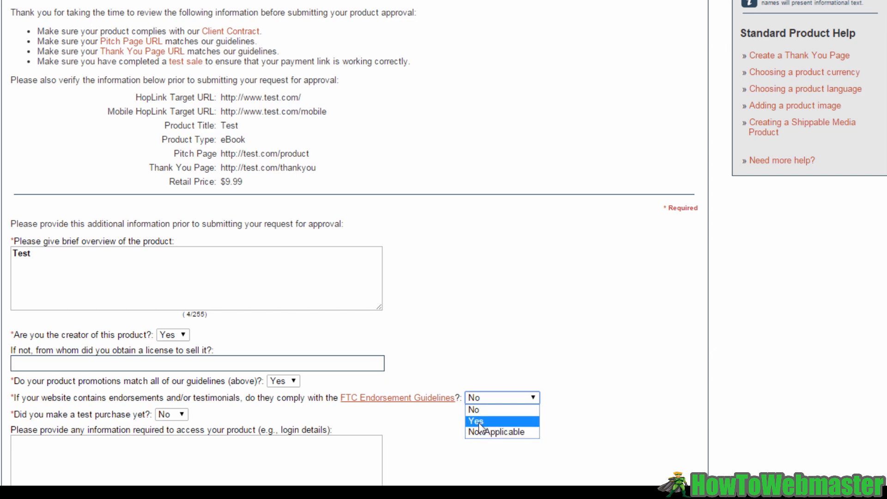
click(475, 421)
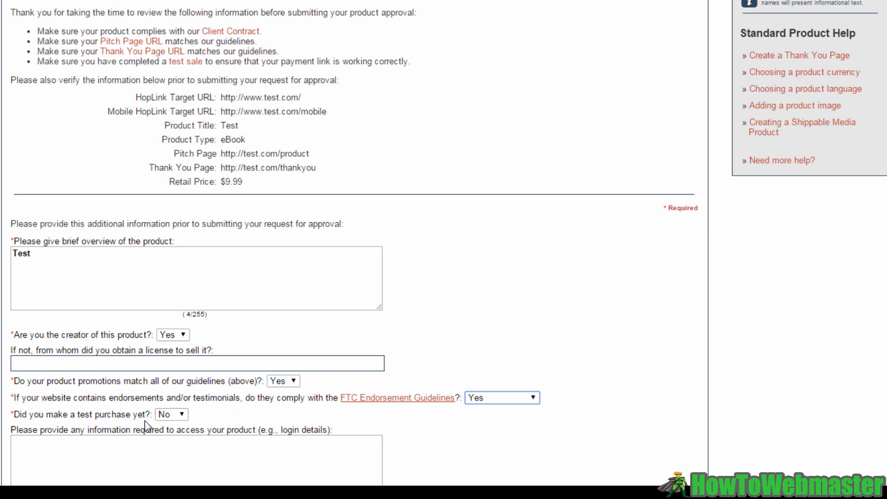
click(171, 414)
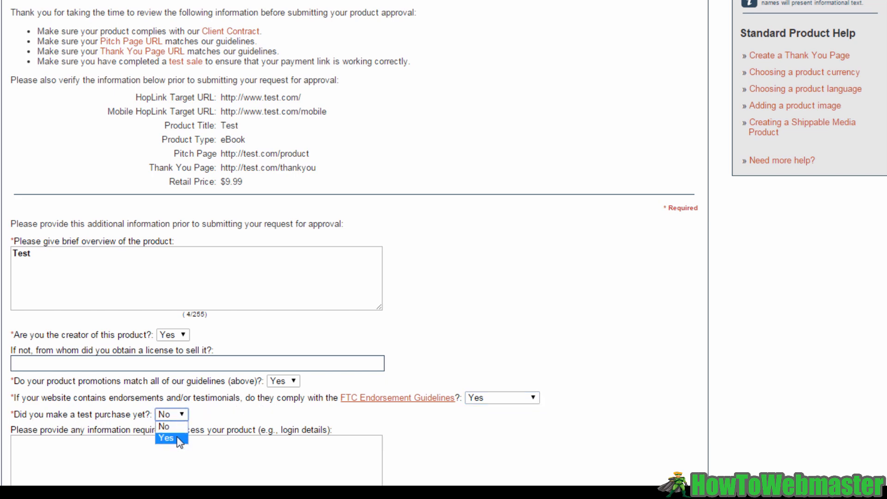
click(166, 438)
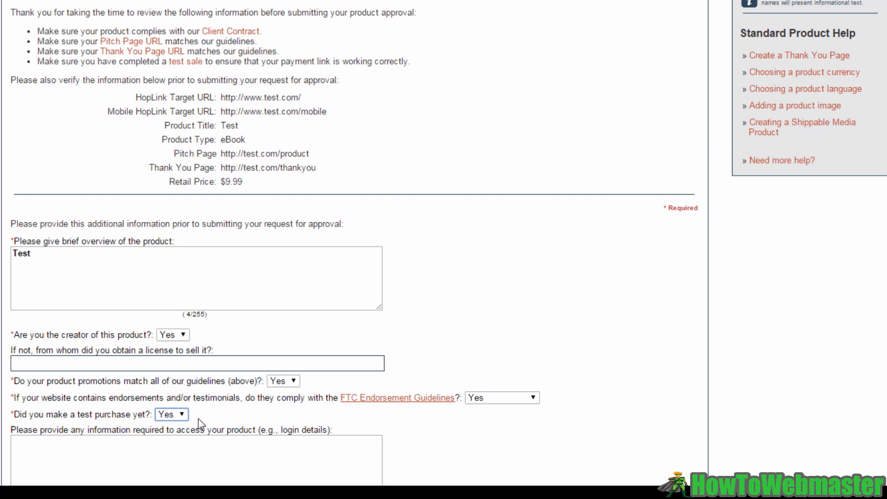
mouse_move(223, 419)
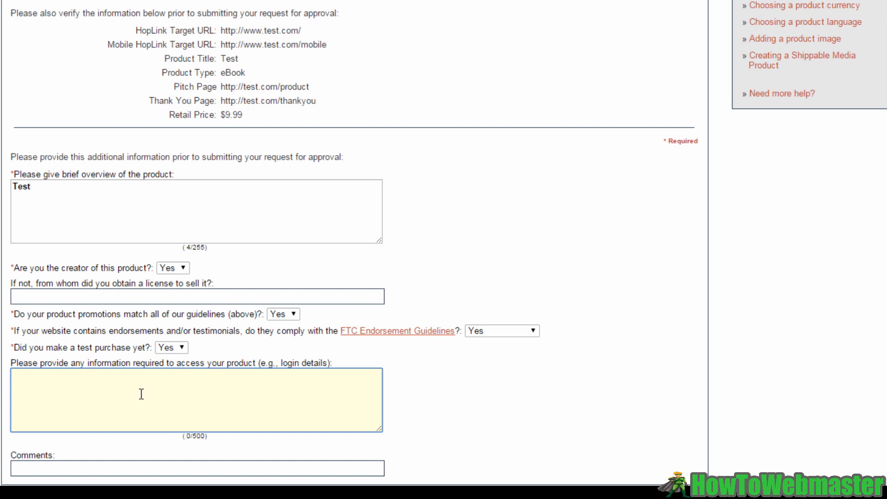
mouse_move(121, 406)
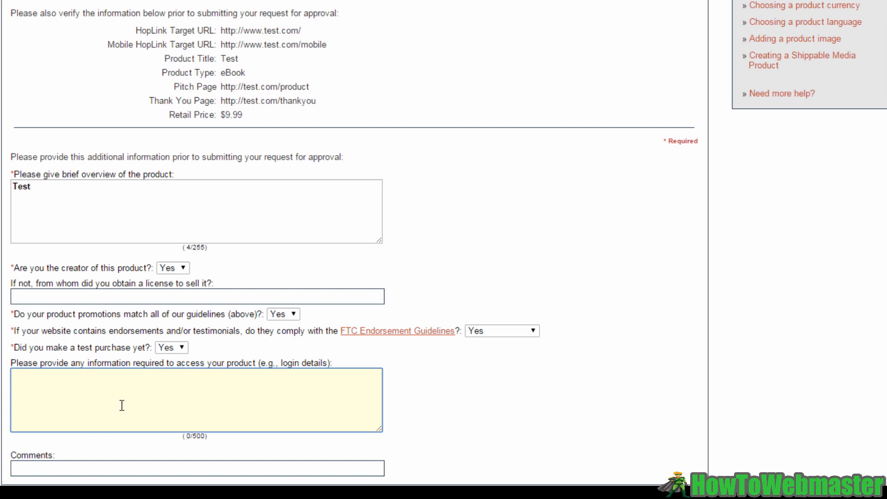
scroll(down, 3)
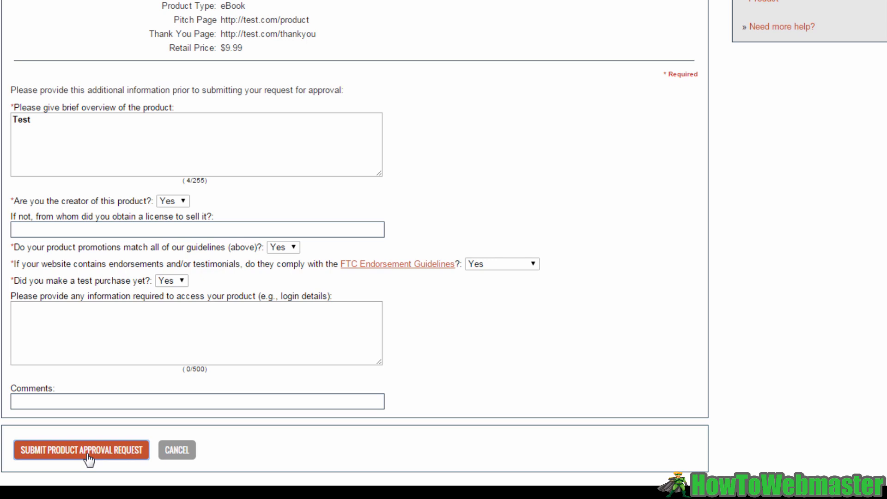
click(81, 450)
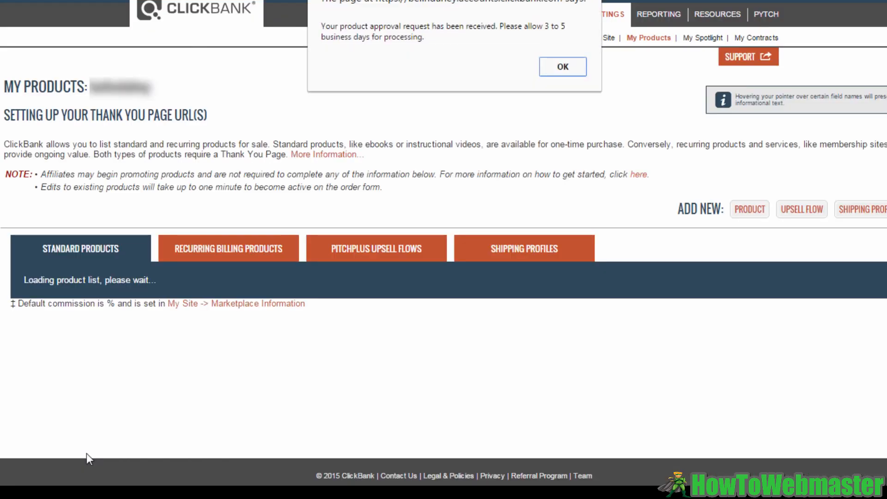
mouse_move(450, 34)
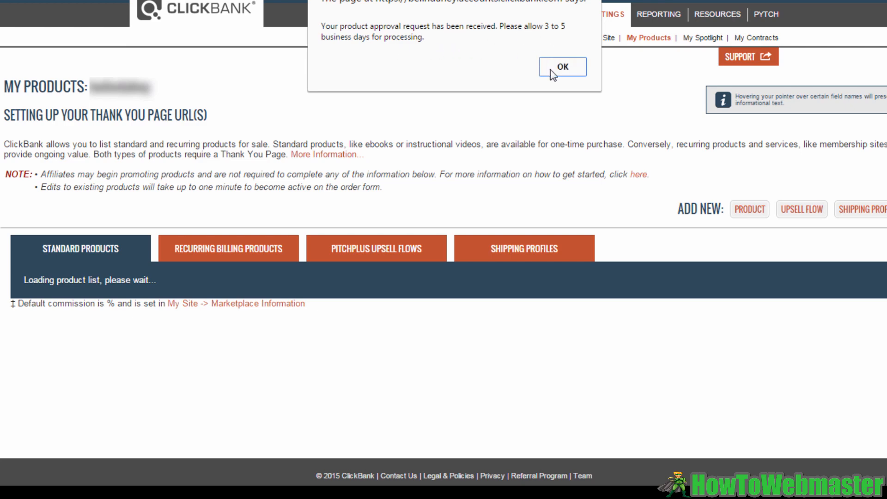
Step: Dismiss the approval confirmation, returning to the list showing Test as Approval Requested
click(561, 67)
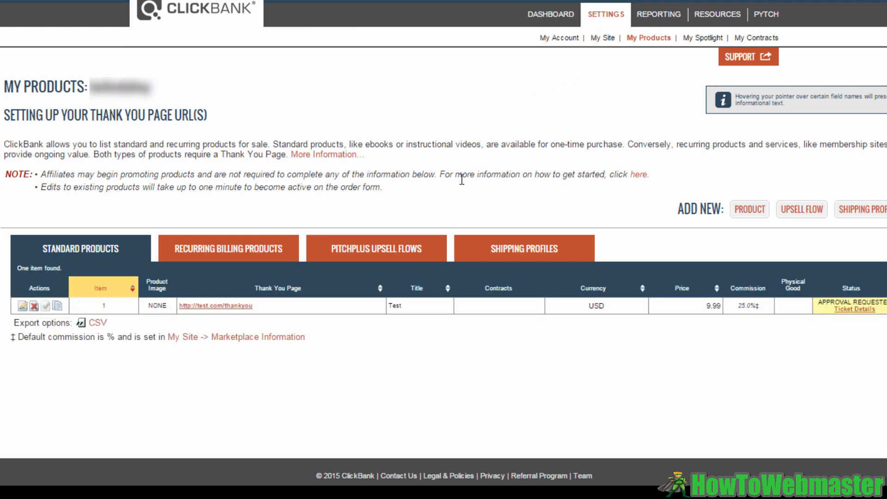
mouse_move(367, 261)
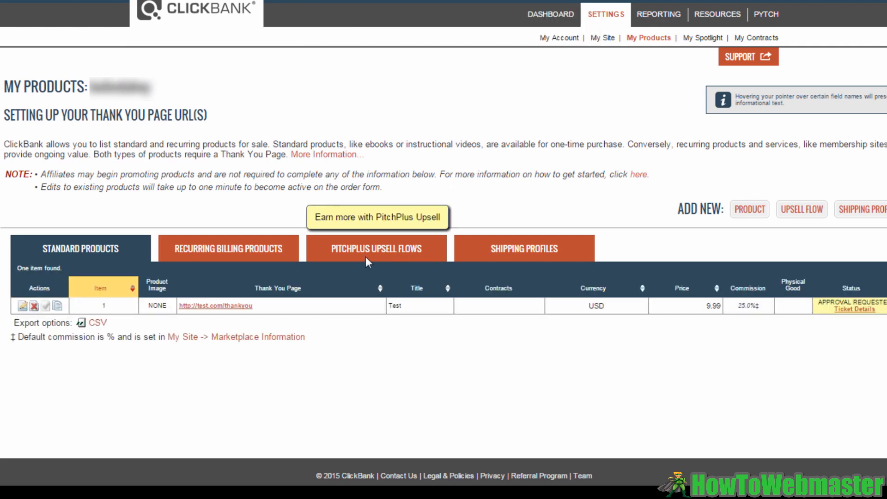
mouse_move(549, 310)
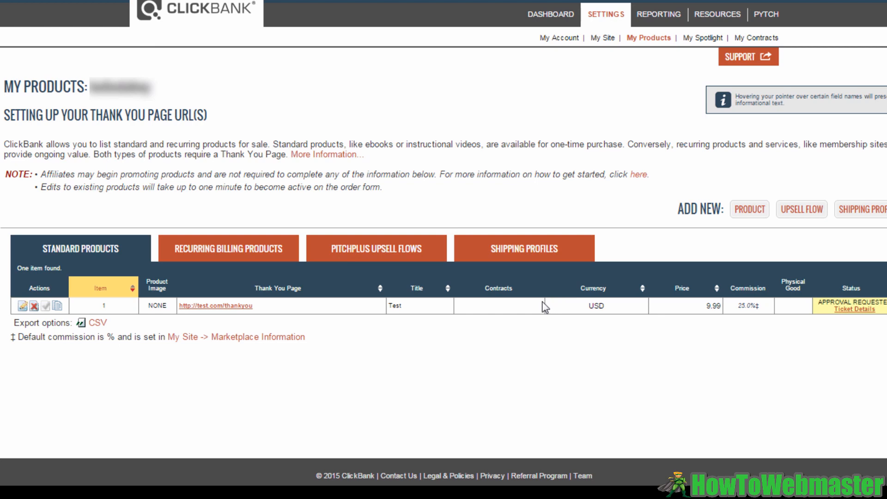
mouse_move(551, 326)
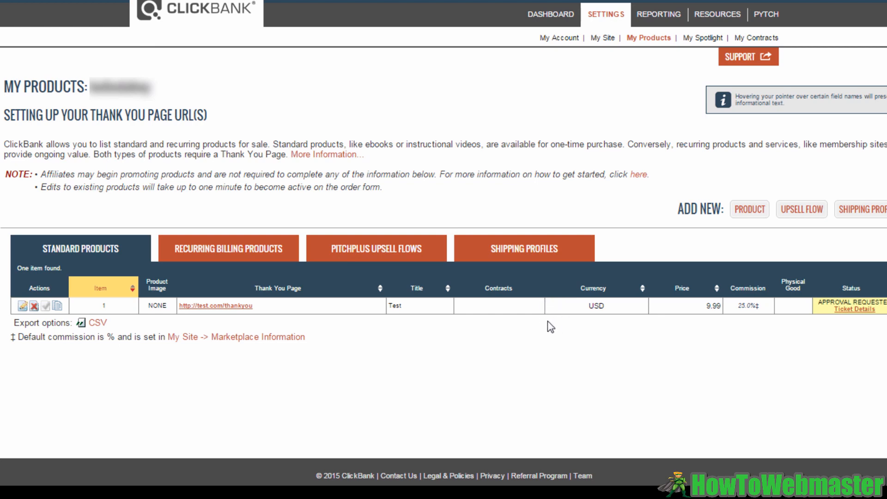
mouse_move(523, 323)
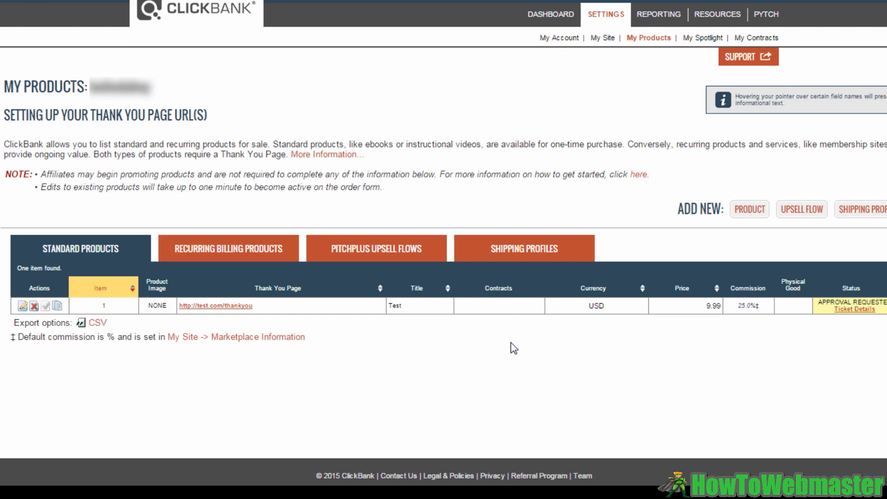
mouse_move(482, 360)
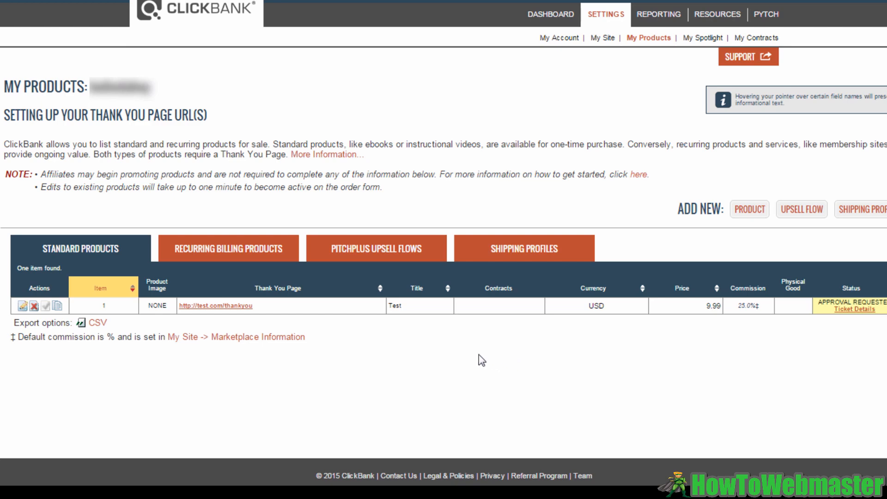
mouse_move(460, 349)
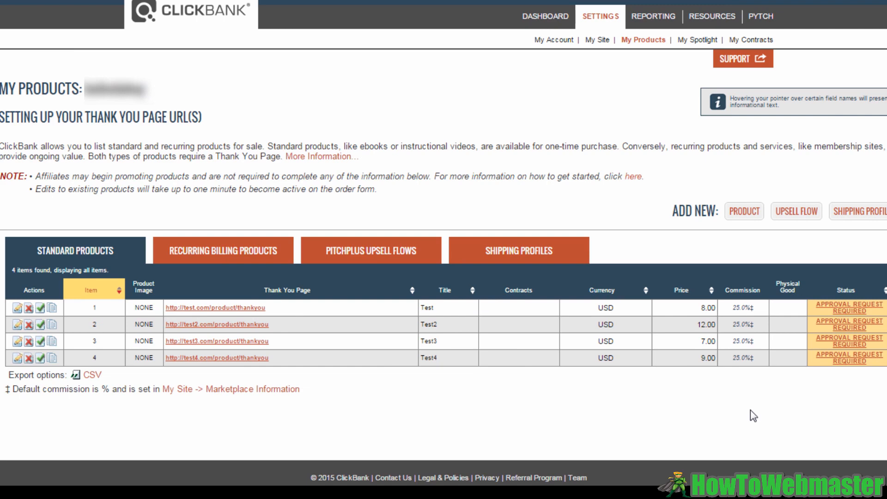
mouse_move(761, 388)
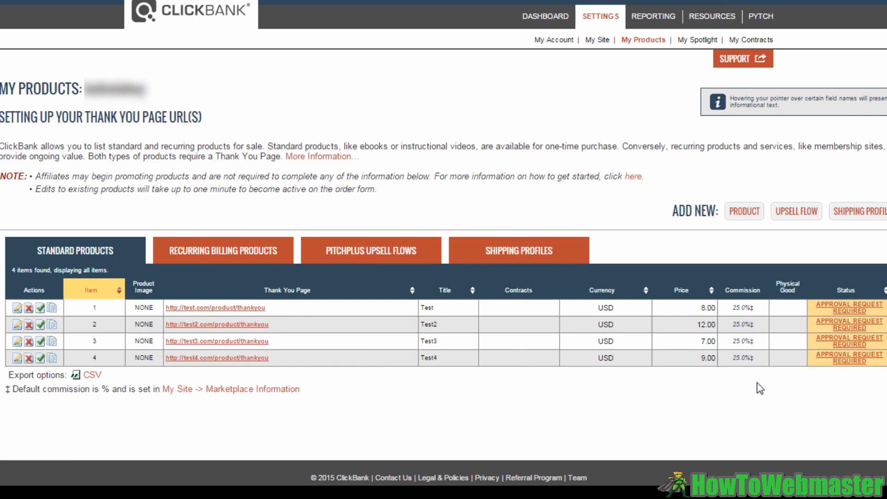
mouse_move(678, 390)
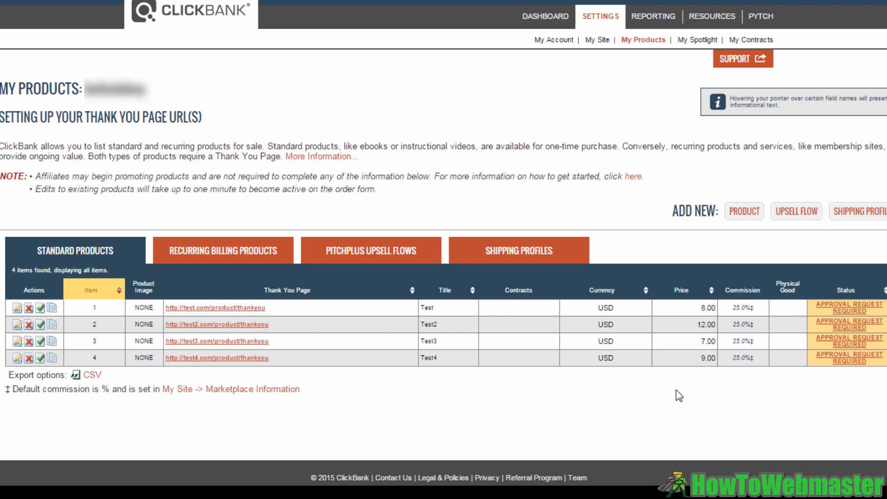
mouse_move(272, 123)
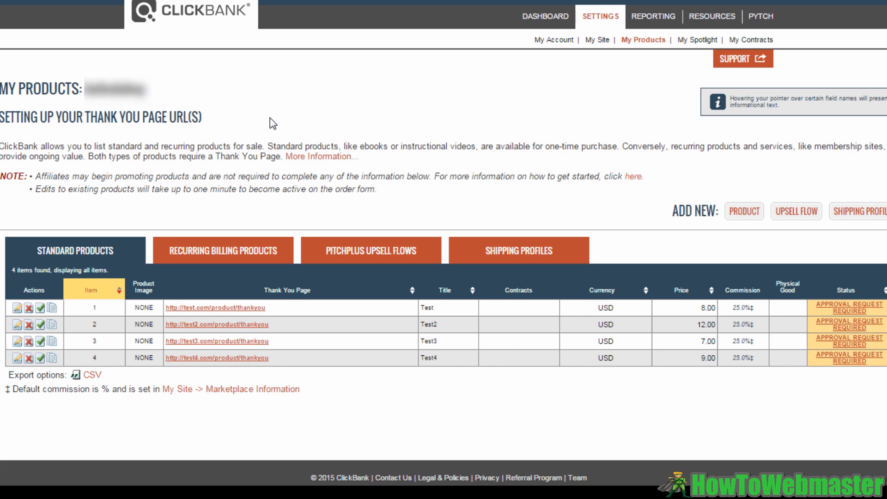
mouse_move(617, 79)
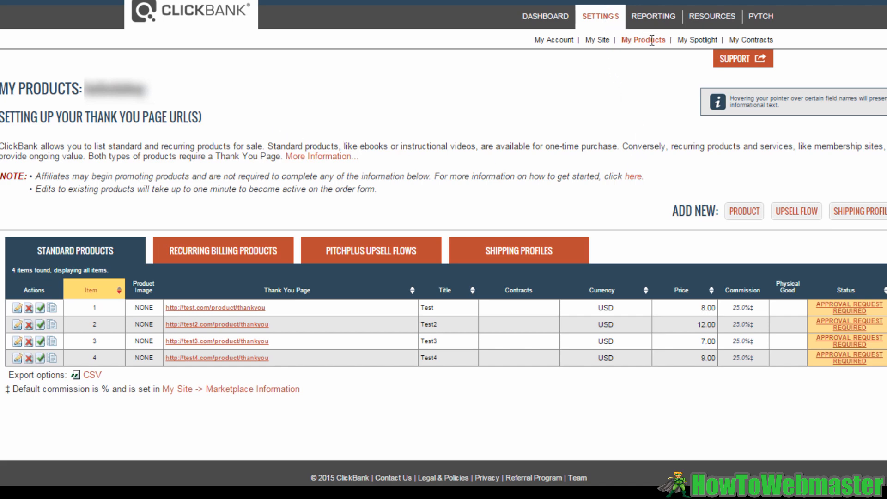
mouse_move(654, 43)
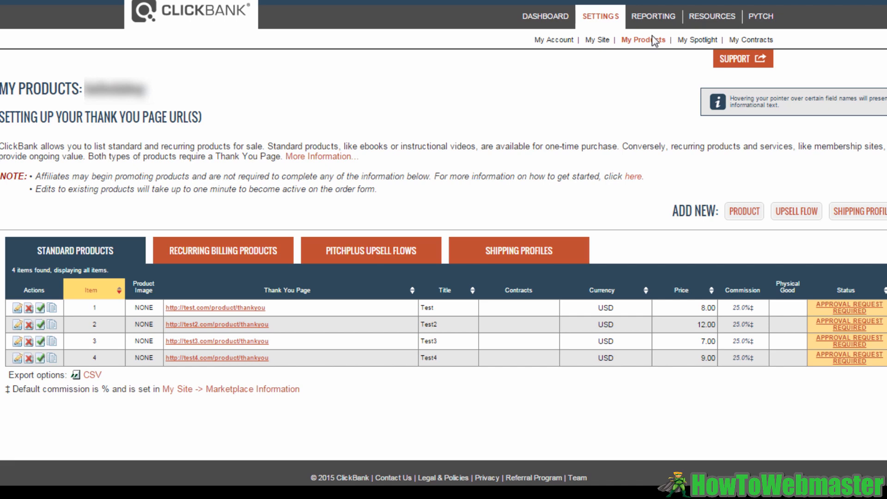
mouse_move(425, 284)
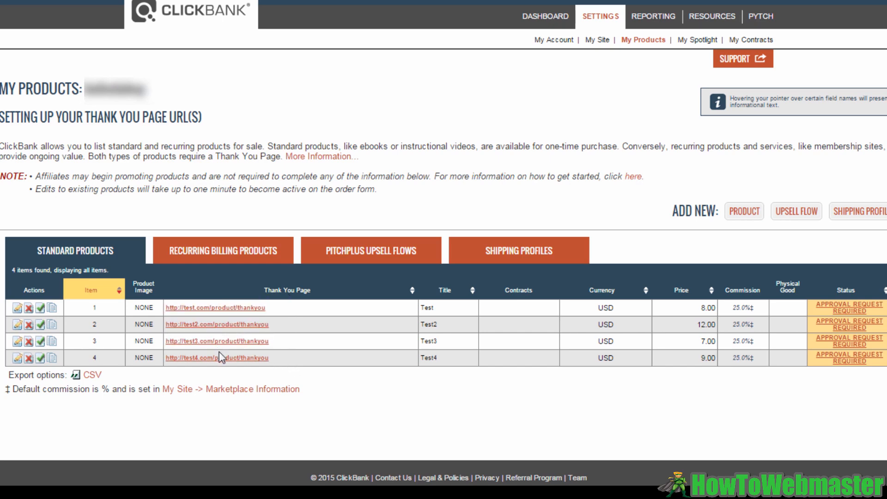
mouse_move(397, 370)
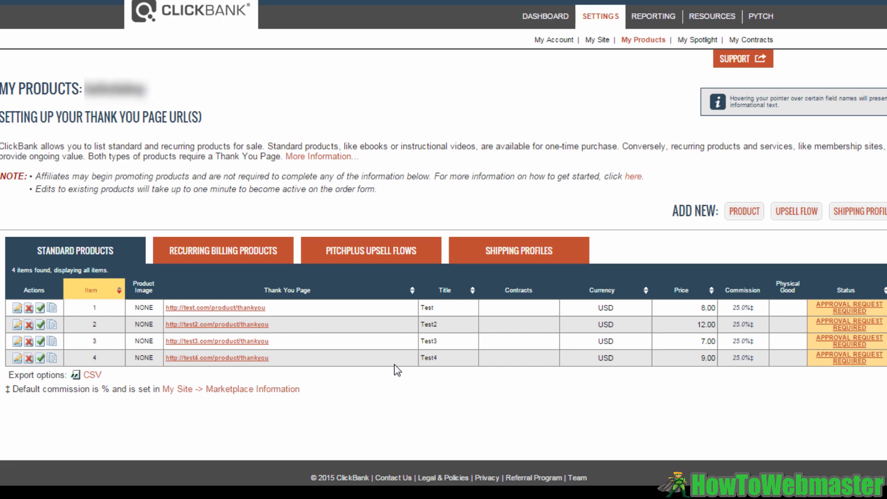
mouse_move(672, 220)
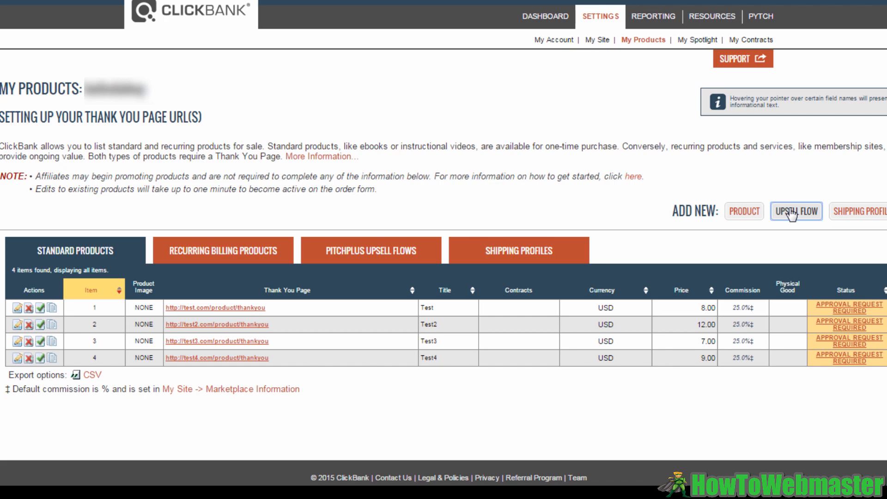
Step: Create a new upsell flow named 'Test'
click(796, 211)
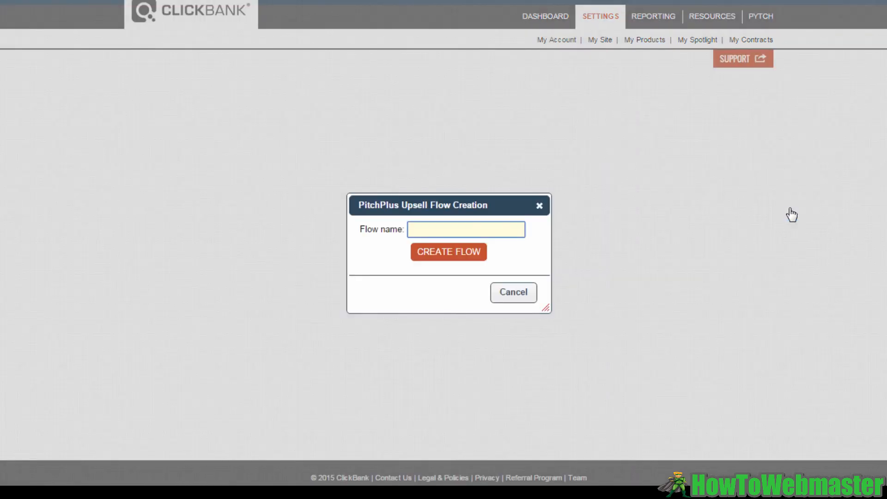
mouse_move(586, 253)
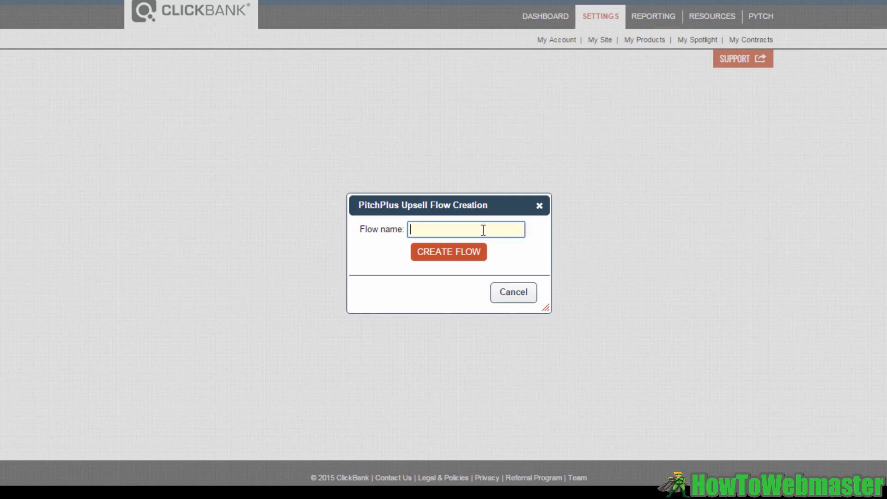
text(Test)
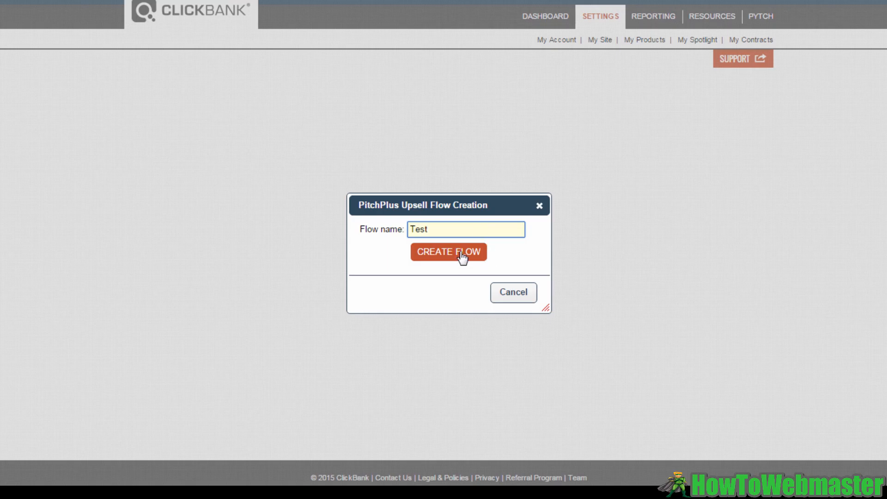
click(448, 251)
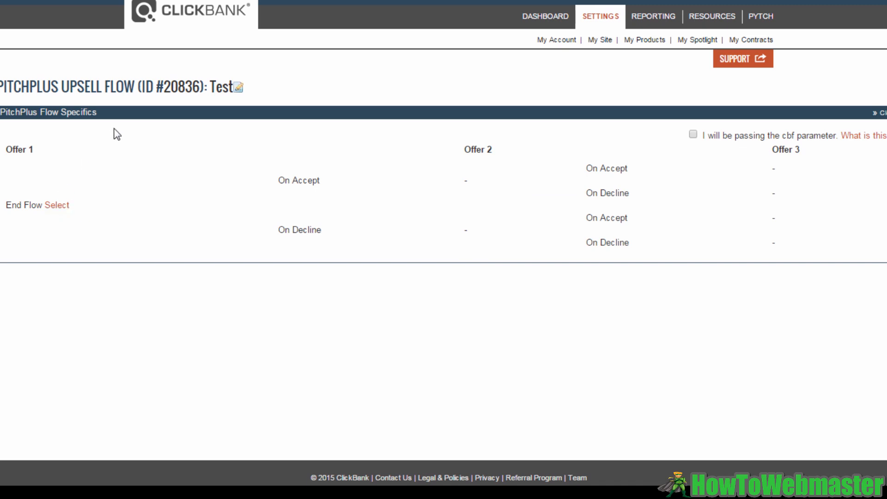
mouse_move(117, 139)
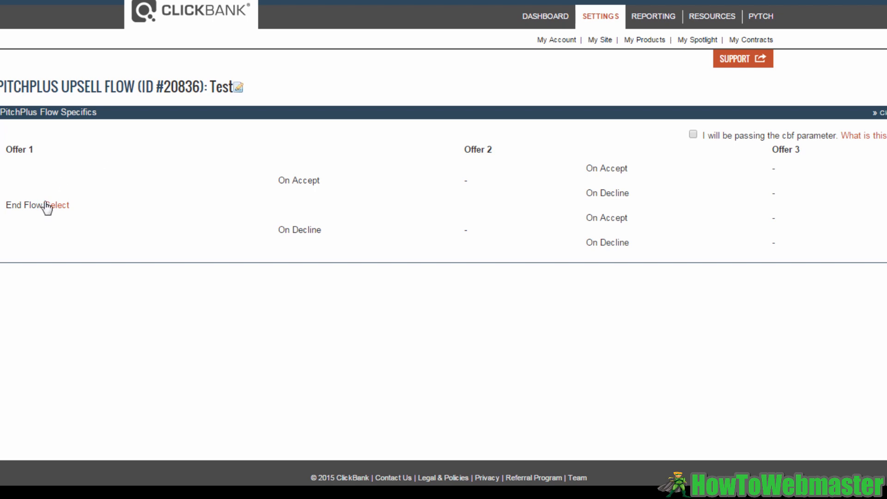
mouse_move(53, 219)
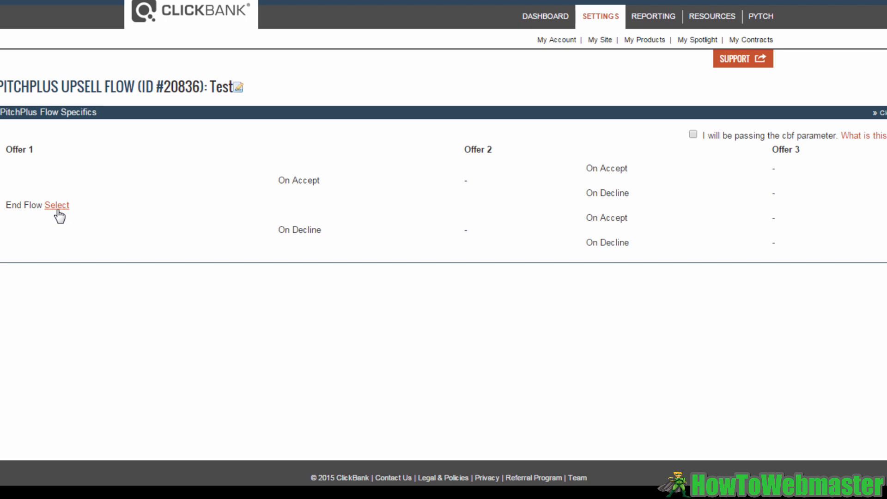
Step: Bring up Product Selection for Offer 1 of the Test flow
click(56, 205)
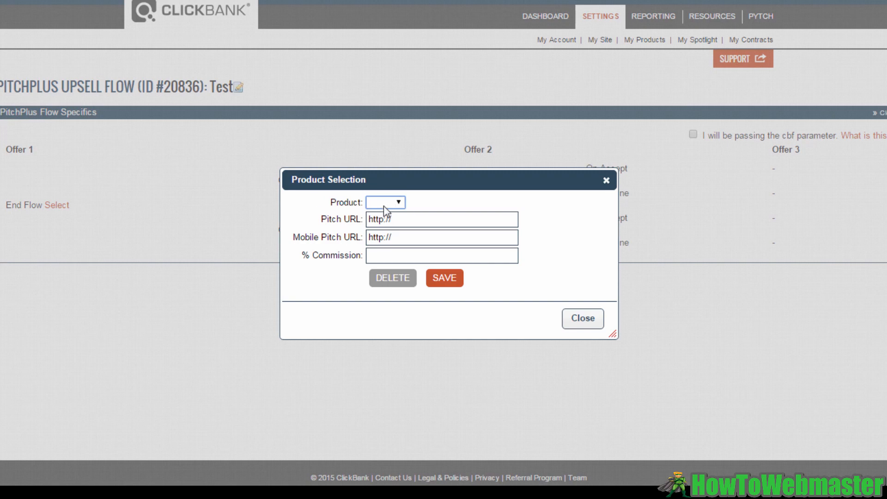
mouse_move(526, 204)
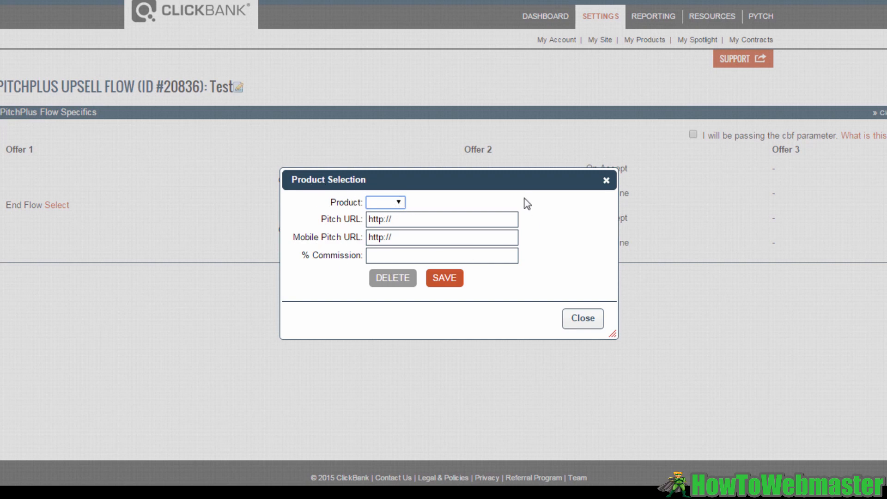
click(385, 202)
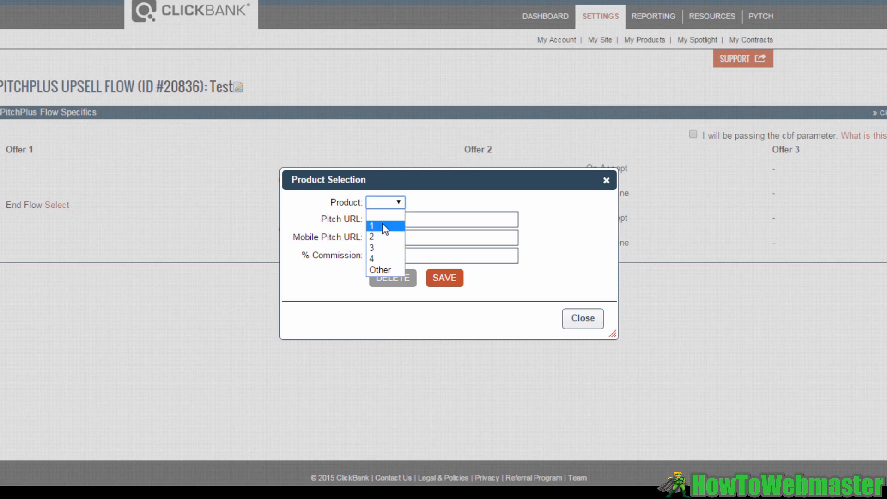
click(384, 226)
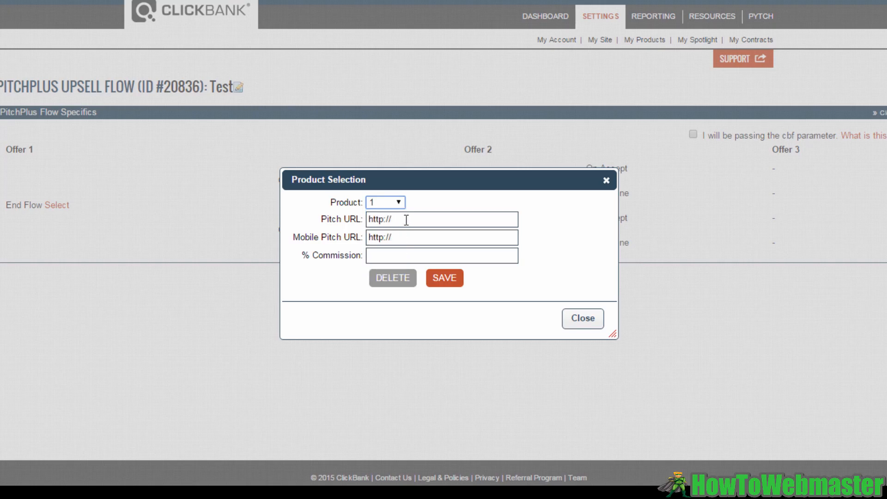
click(442, 220)
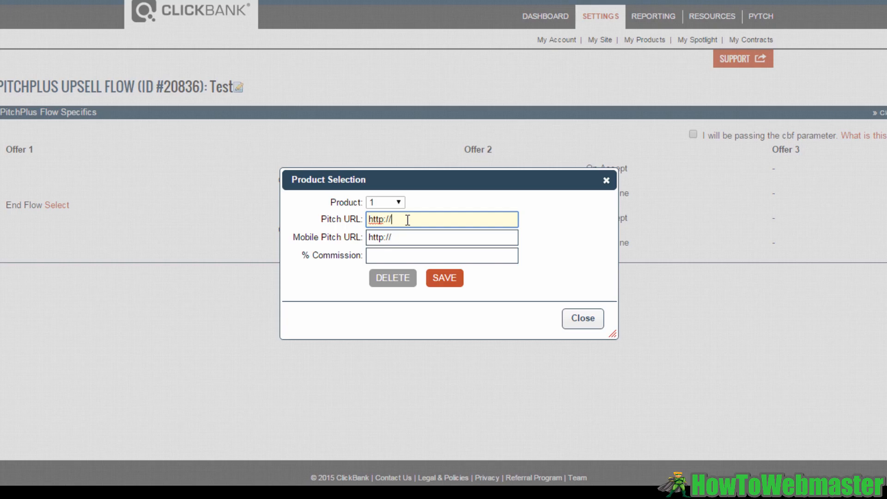
text(tes)
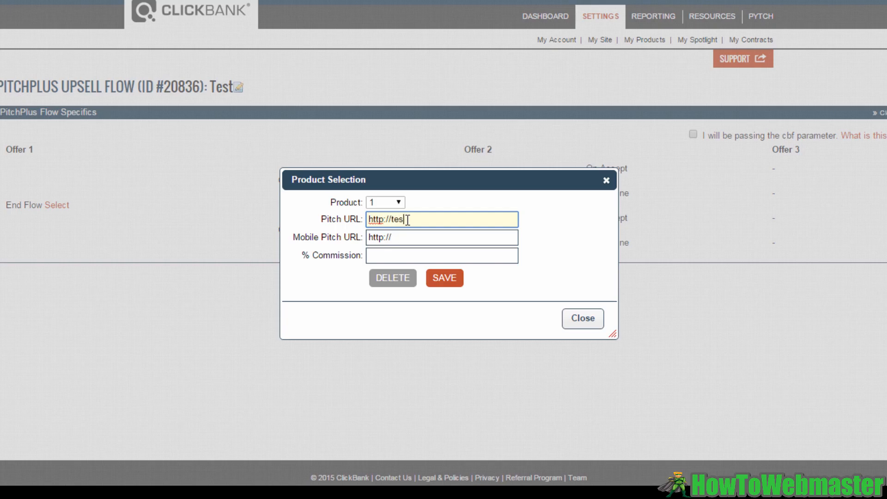
text(t.com)
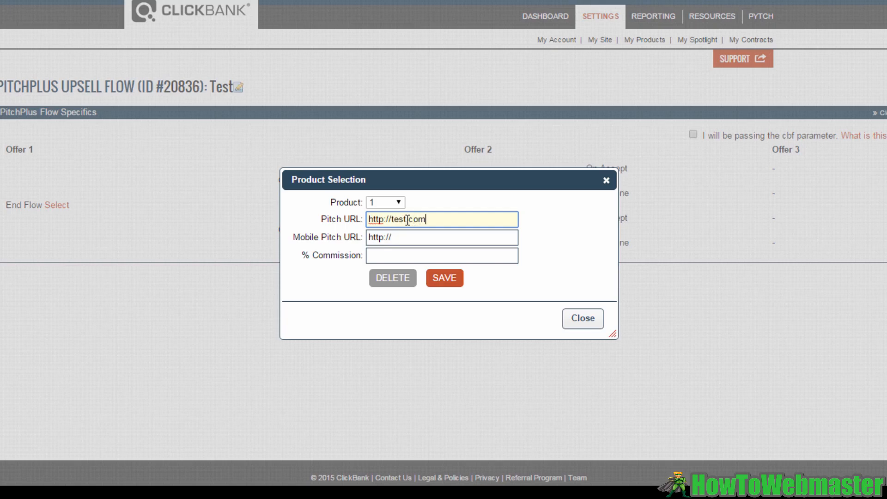
text(/product)
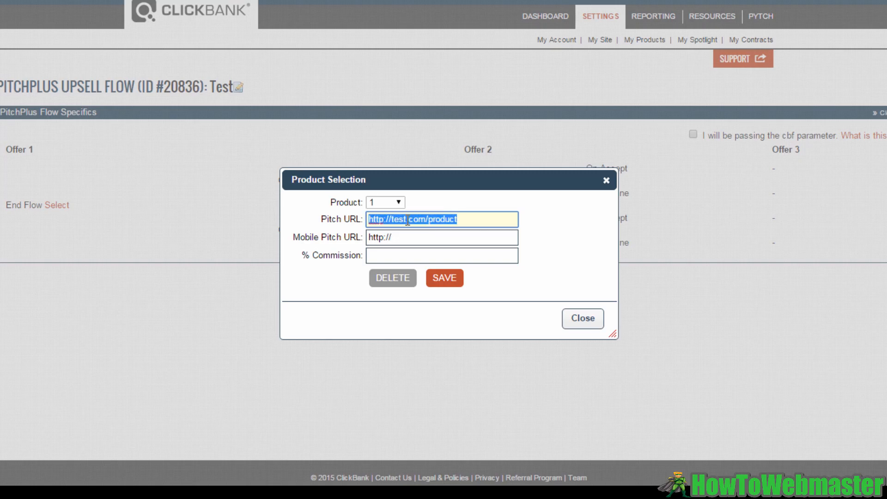
Step: Set the commission to 25% and save Offer 1
click(442, 255)
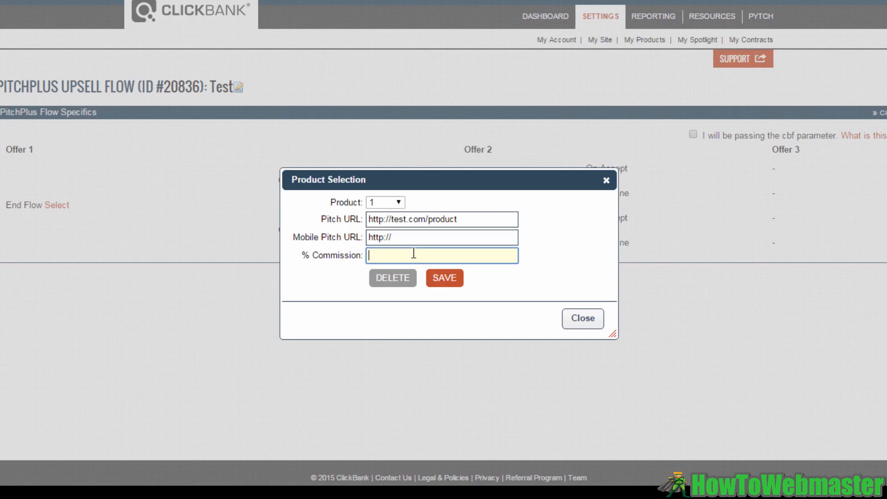
text(25)
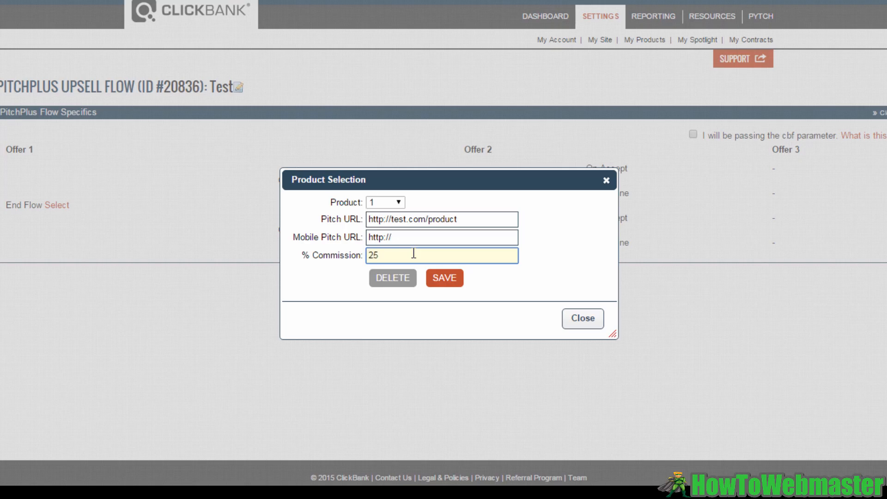
mouse_move(449, 285)
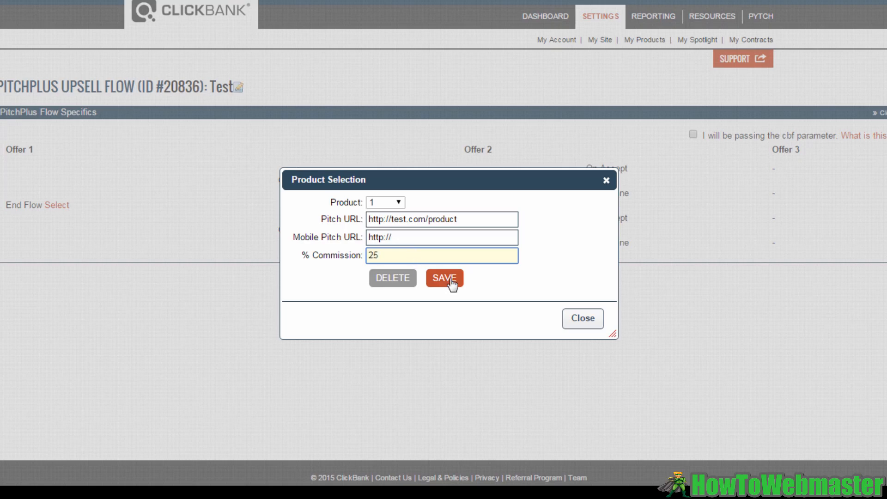
click(445, 278)
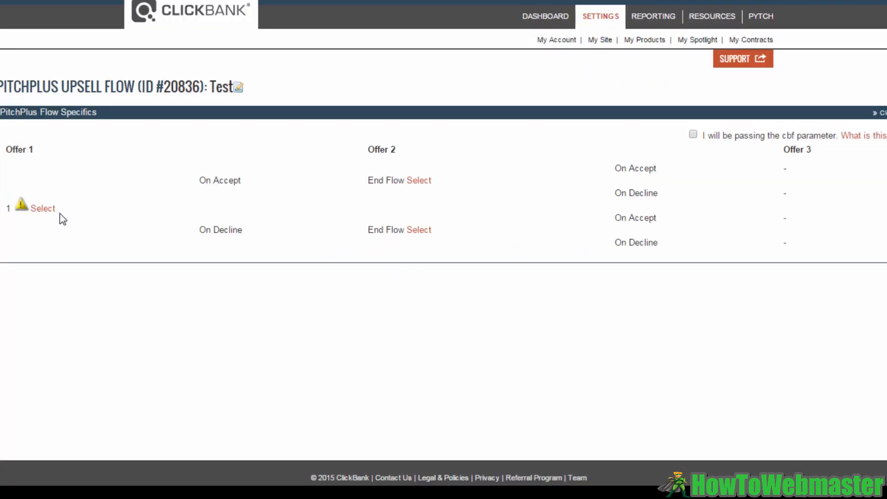
mouse_move(22, 206)
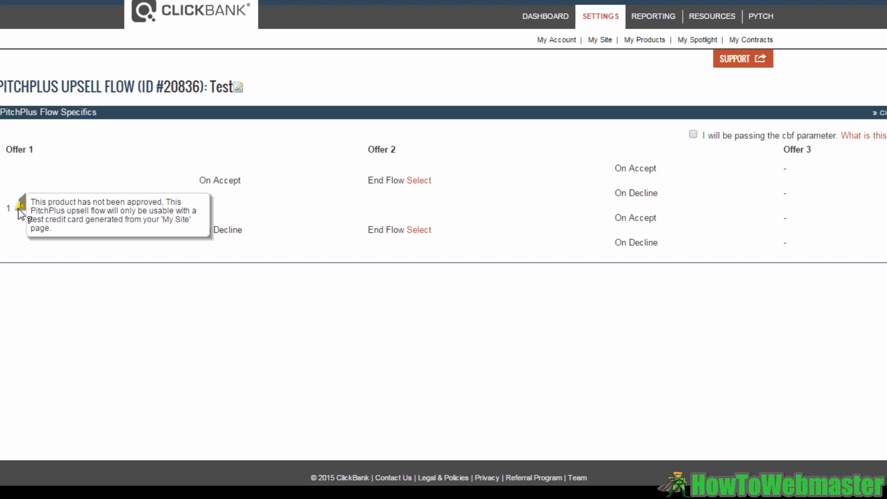
mouse_move(132, 186)
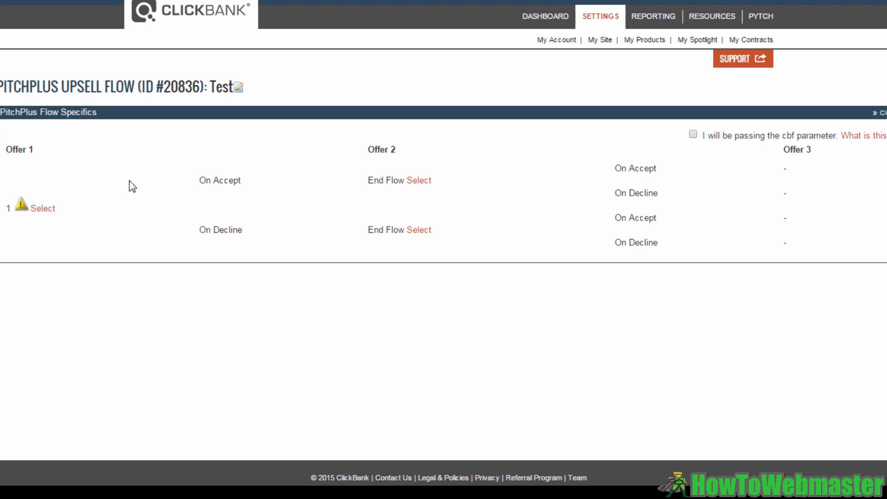
mouse_move(380, 145)
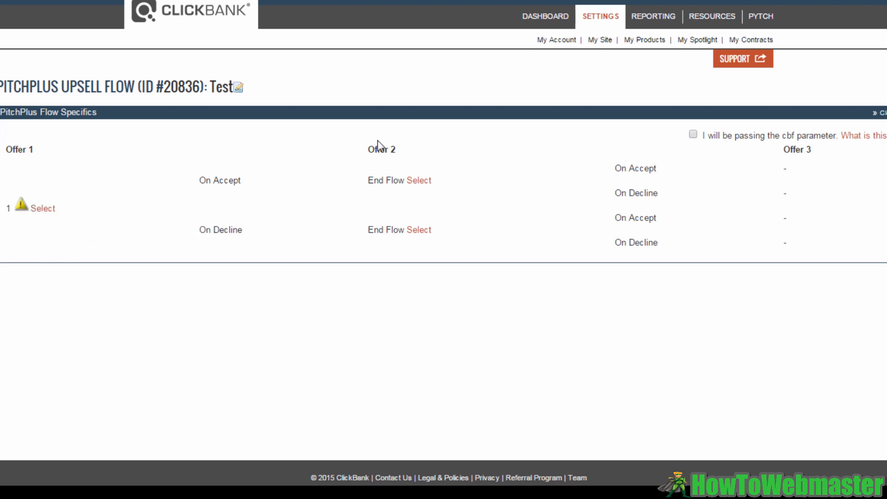
mouse_move(233, 178)
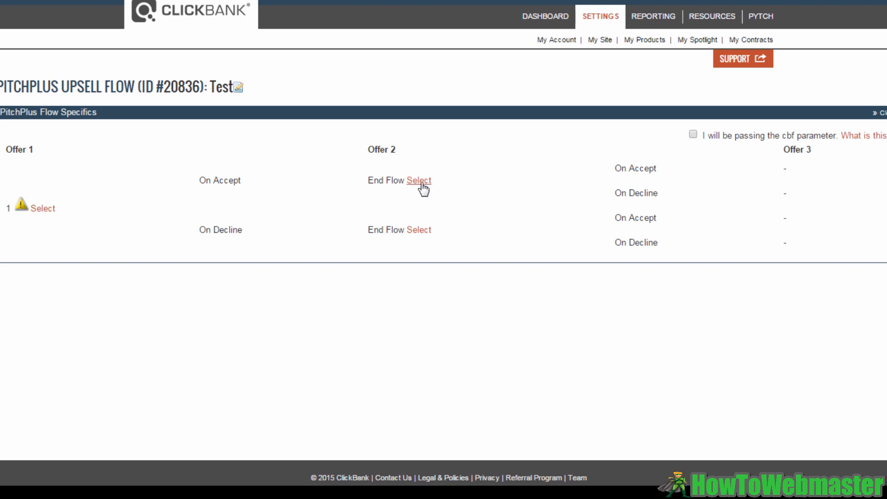
Step: Start product selection for the Offer 2 shown when Offer 1 is accepted
click(419, 180)
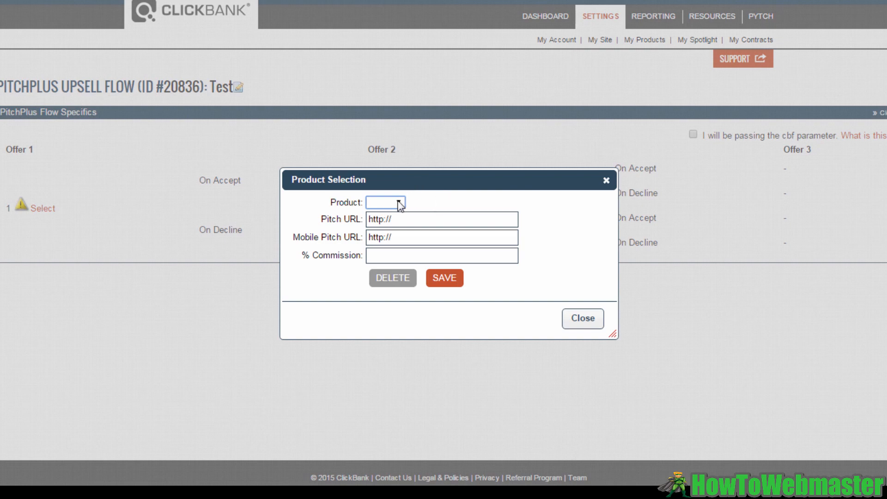
Step: Save the accept-path Offer 2 as product 2 with 25% commission, keeping the pitch URL
click(387, 202)
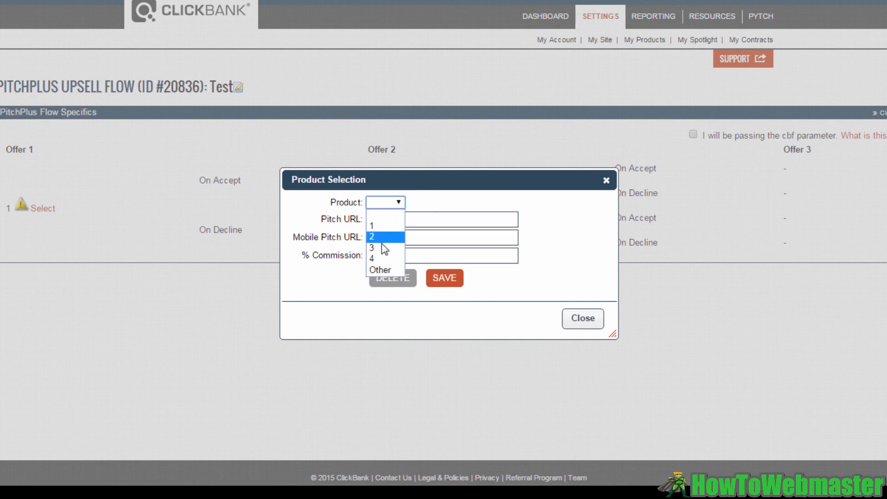
click(372, 237)
text(http://test.com/product)
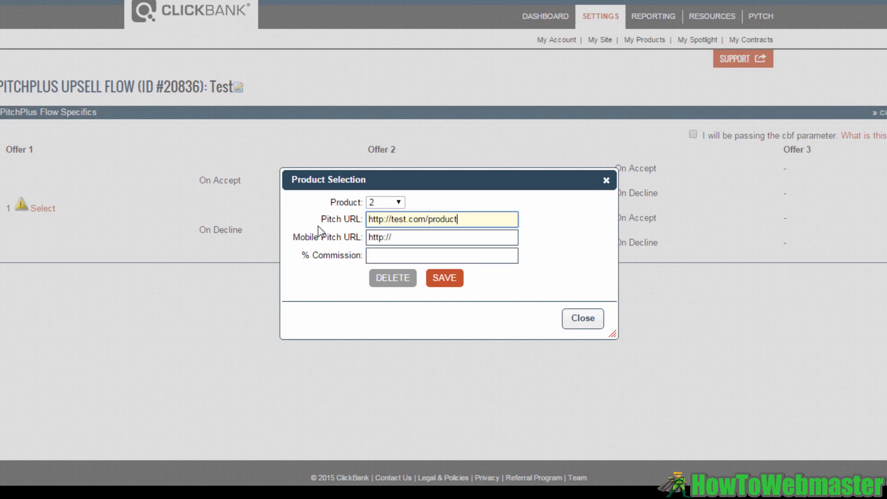
click(442, 256)
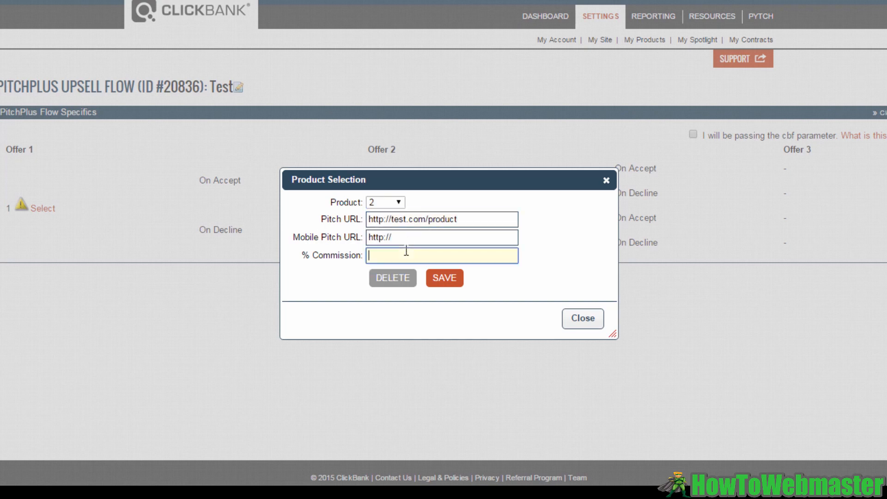
text(25)
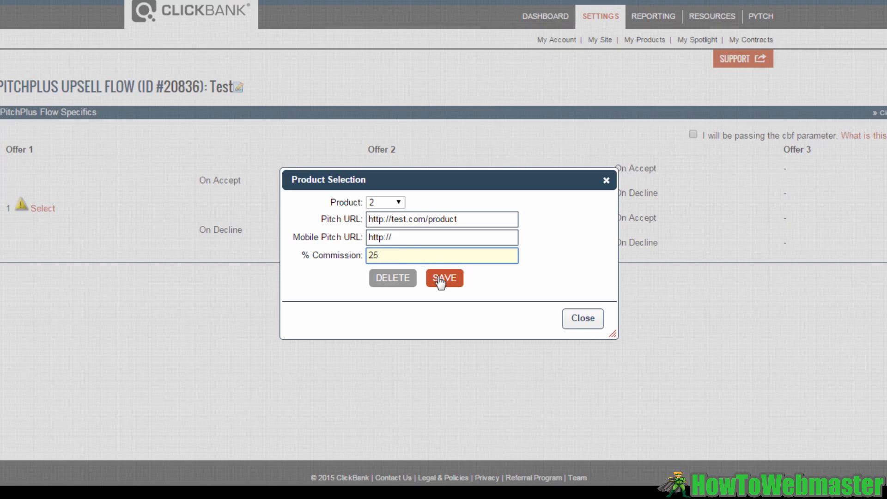
click(445, 278)
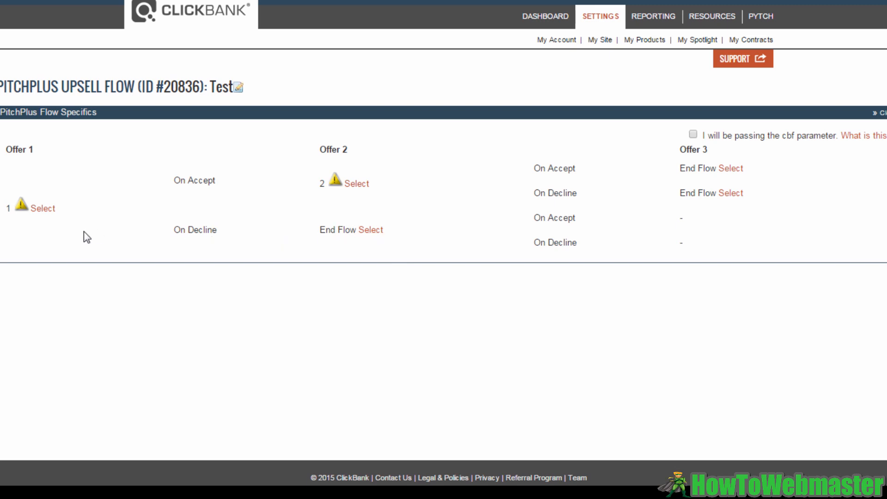
mouse_move(96, 226)
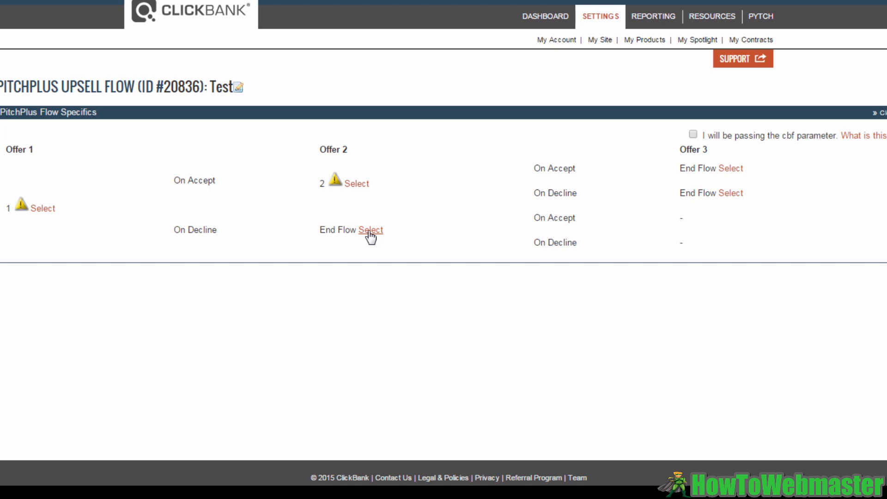
Step: Save the decline-path Offer 2 as product 3 with 25% commission and return to the flows list
click(370, 230)
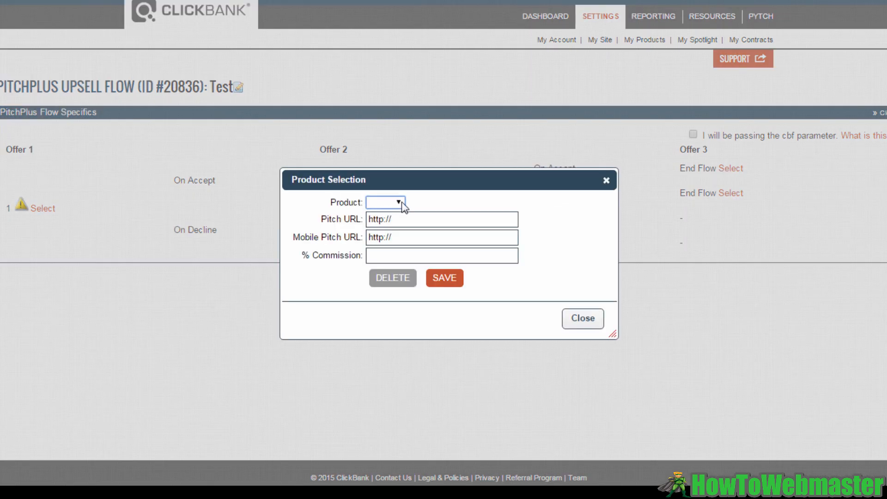
click(384, 203)
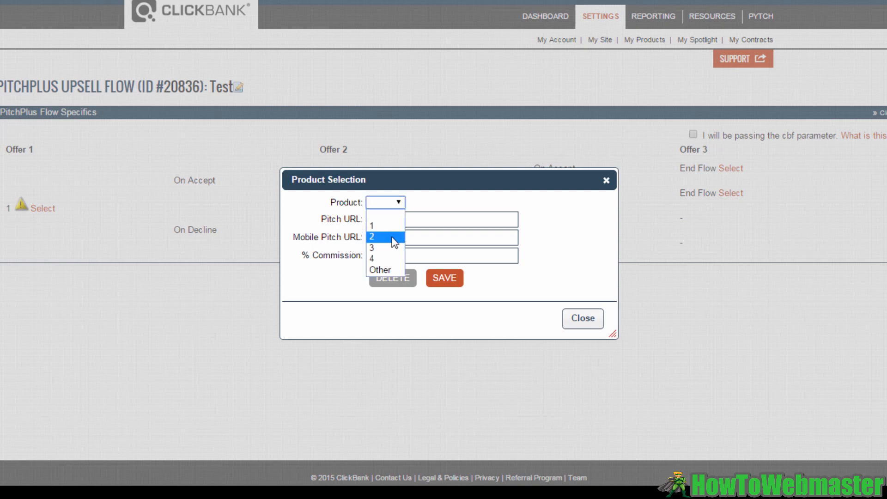
click(371, 232)
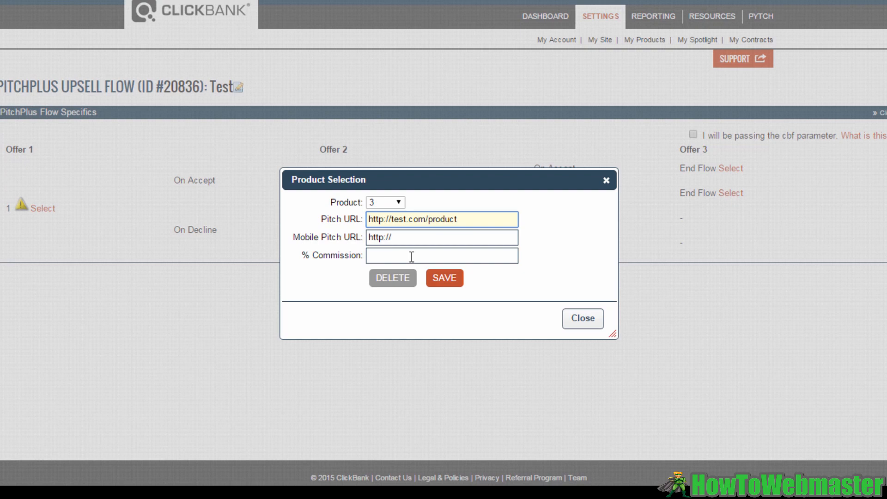
text(25)
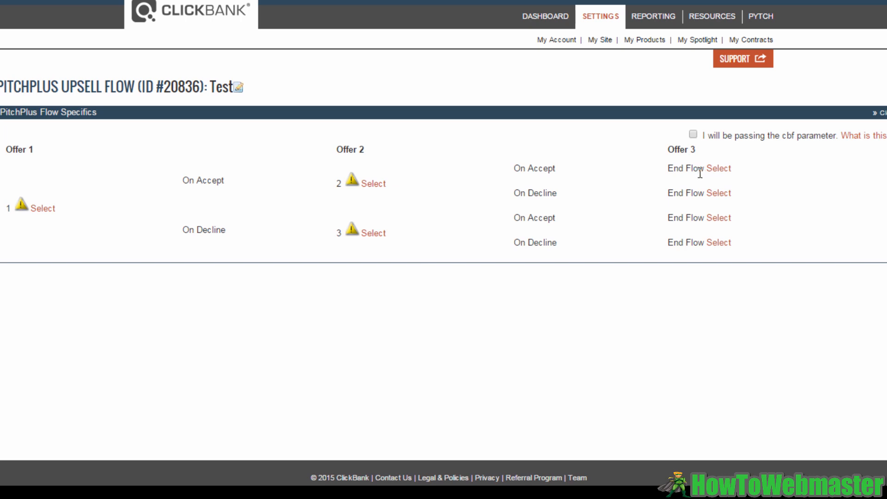
mouse_move(718, 193)
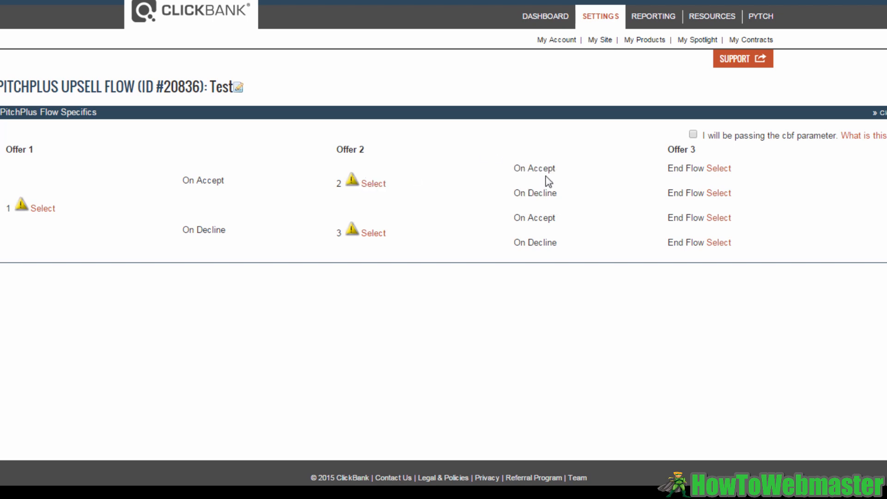
mouse_move(732, 205)
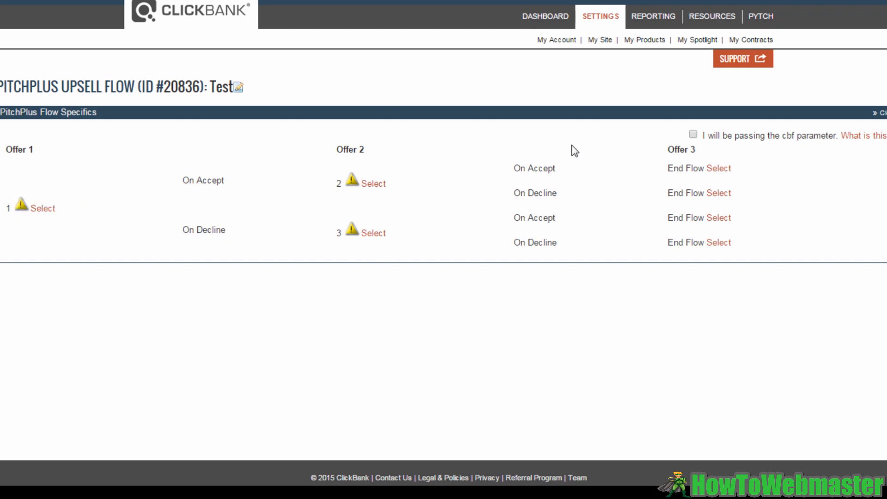
mouse_move(484, 137)
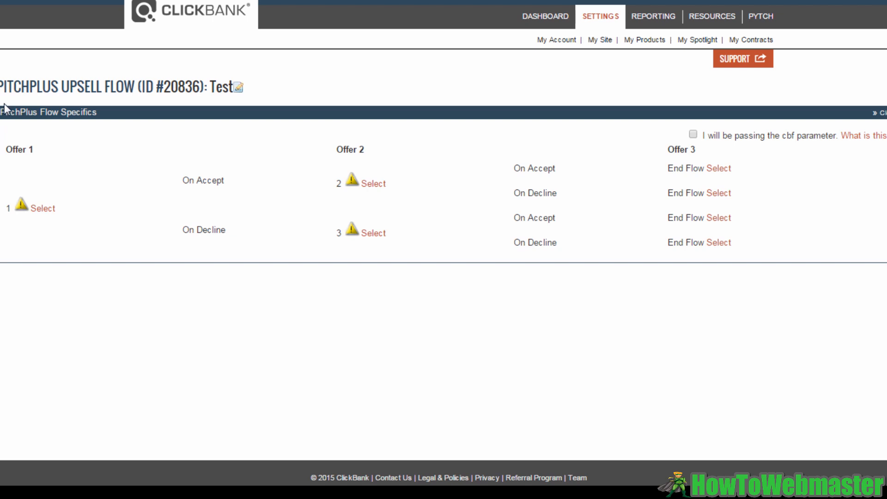
mouse_move(526, 155)
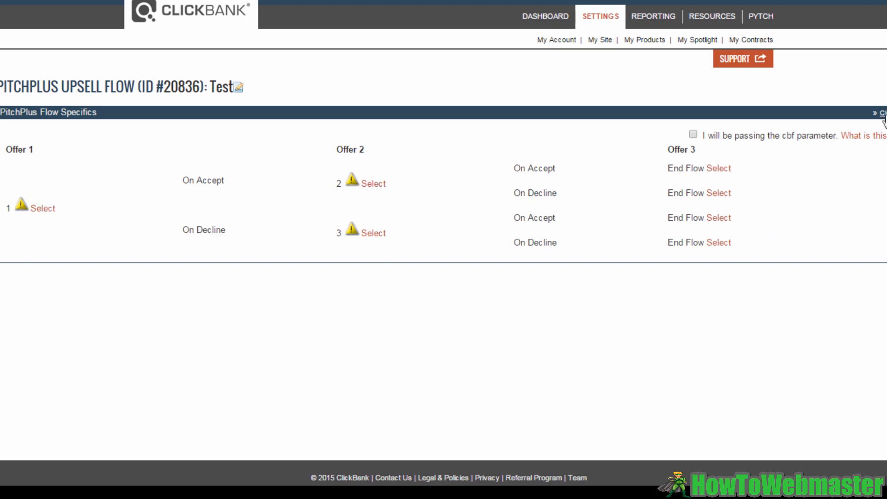
click(644, 40)
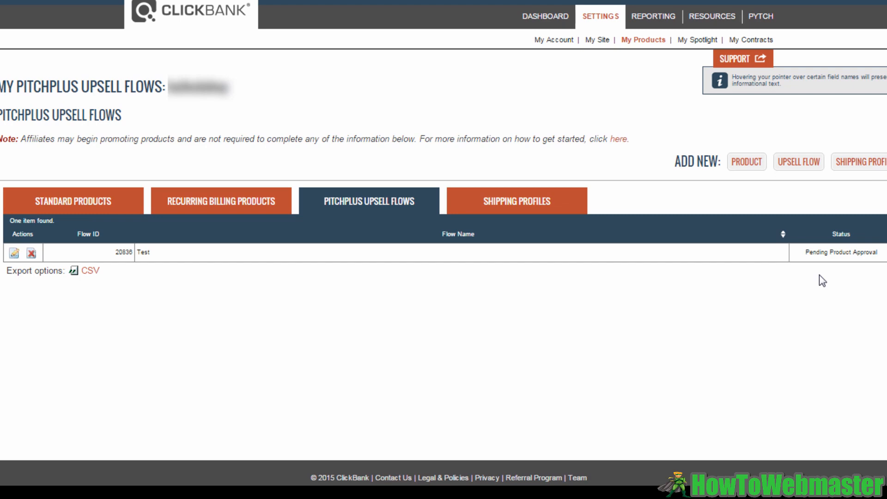
mouse_move(71, 266)
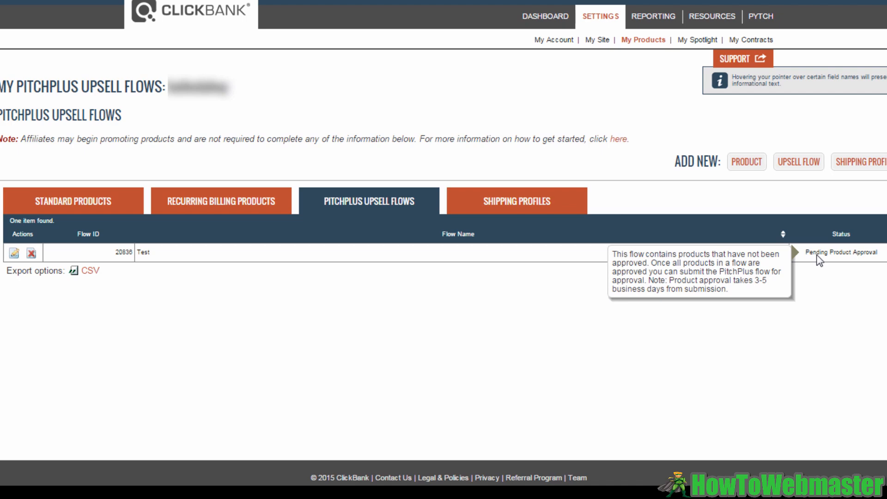
mouse_move(831, 261)
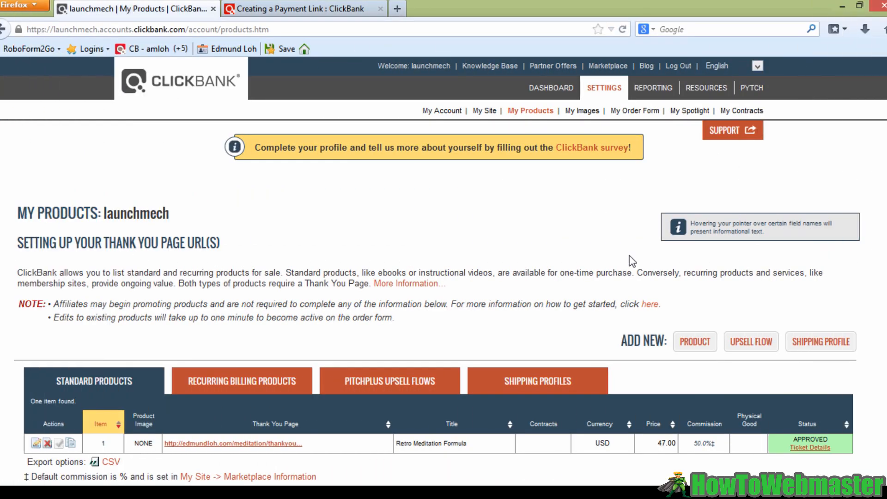
mouse_move(671, 337)
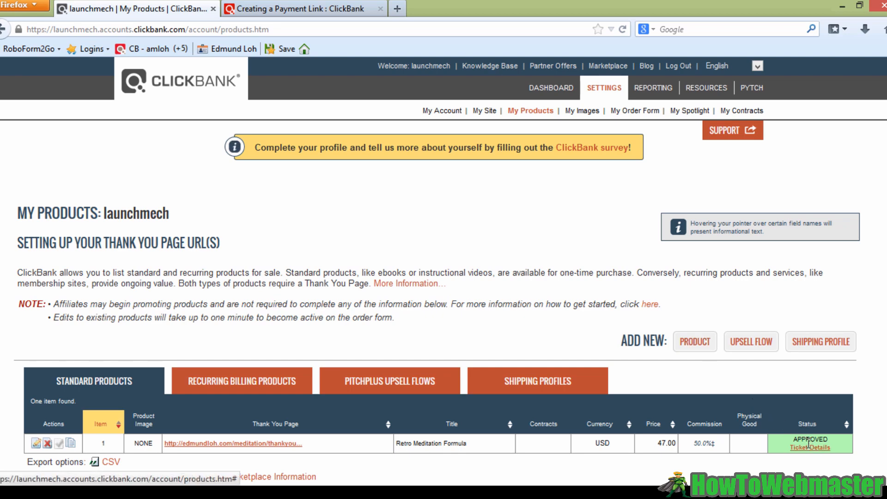
mouse_move(551, 197)
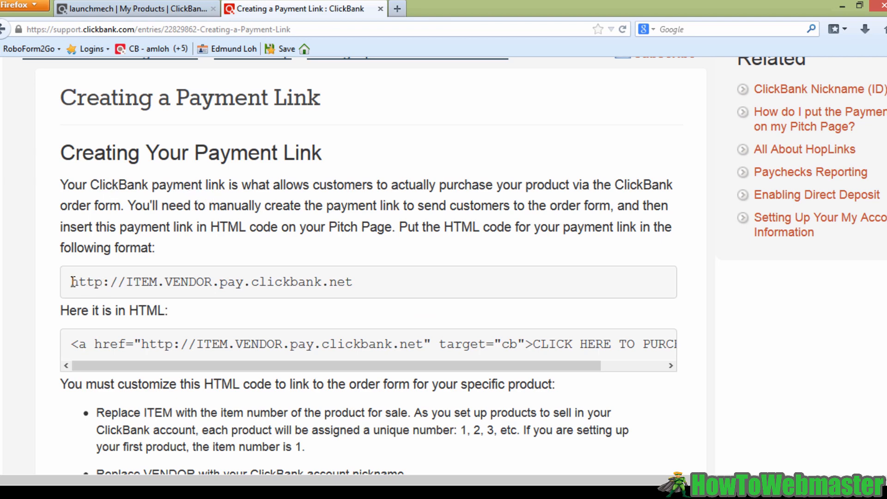
double_click(144, 282)
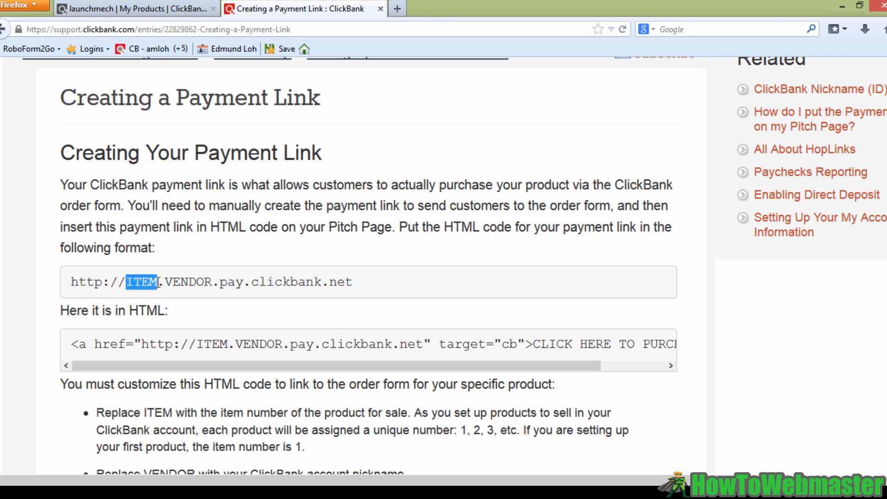
double_click(183, 282)
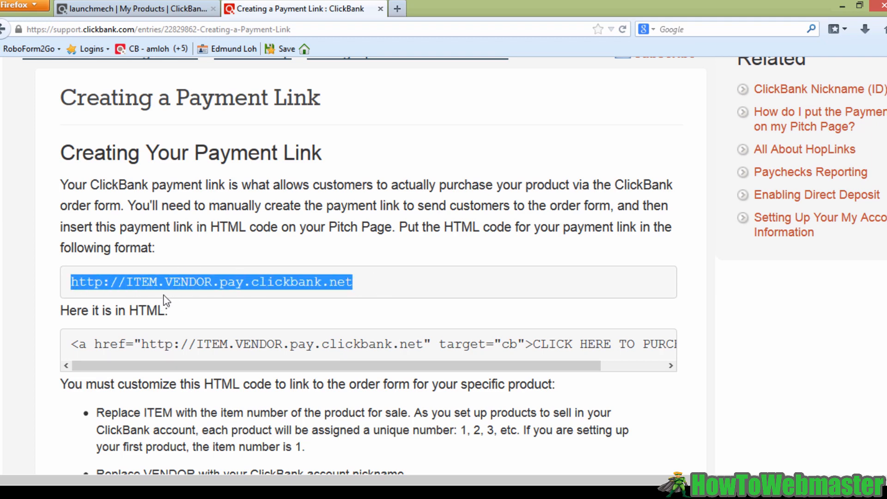
mouse_move(161, 9)
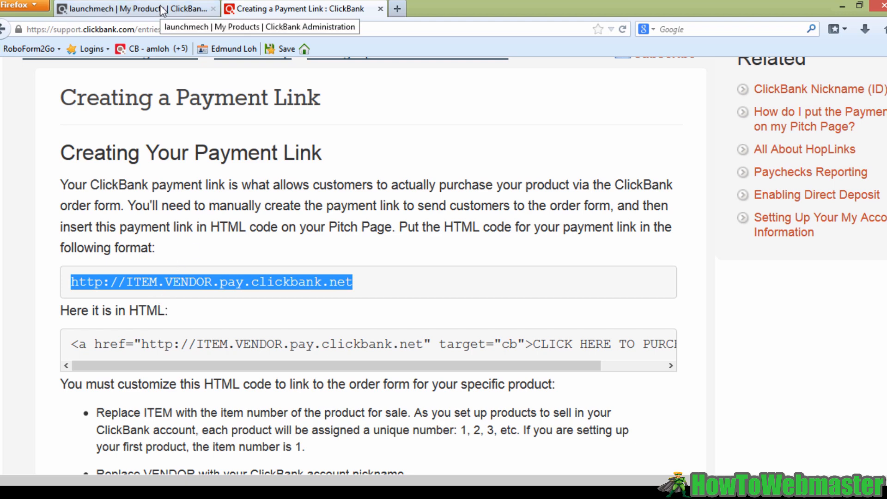
click(136, 8)
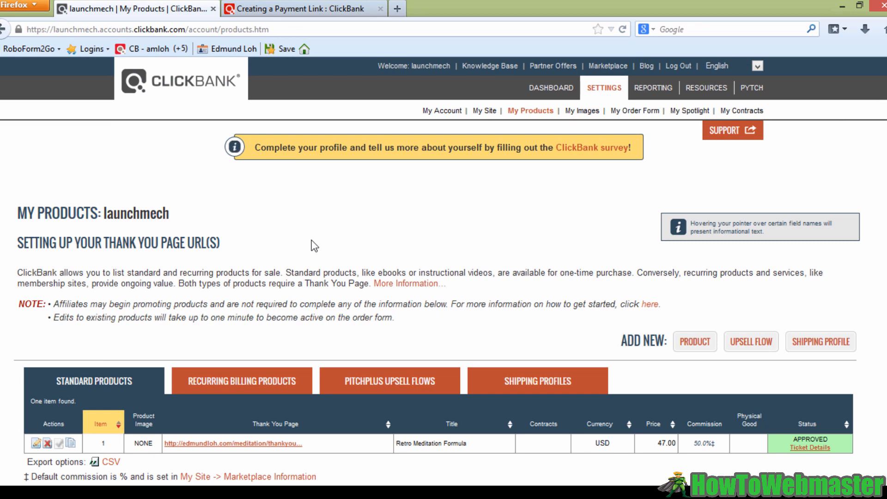
scroll(down, 3)
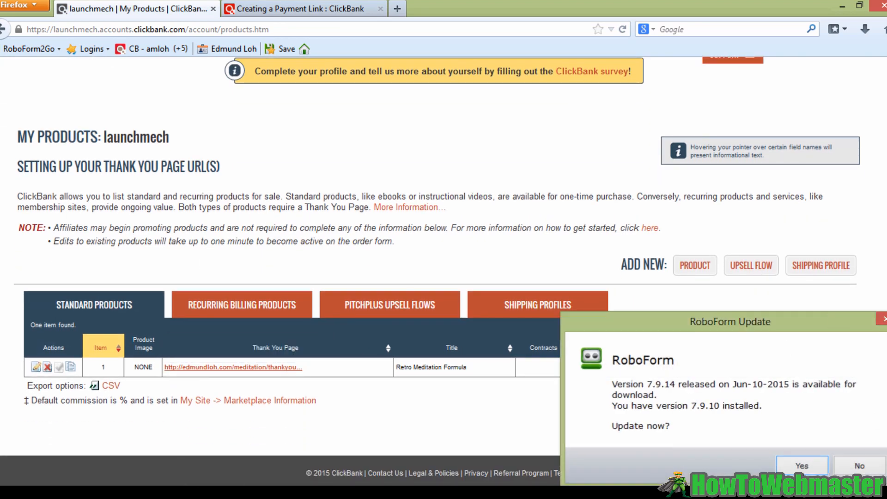
click(859, 466)
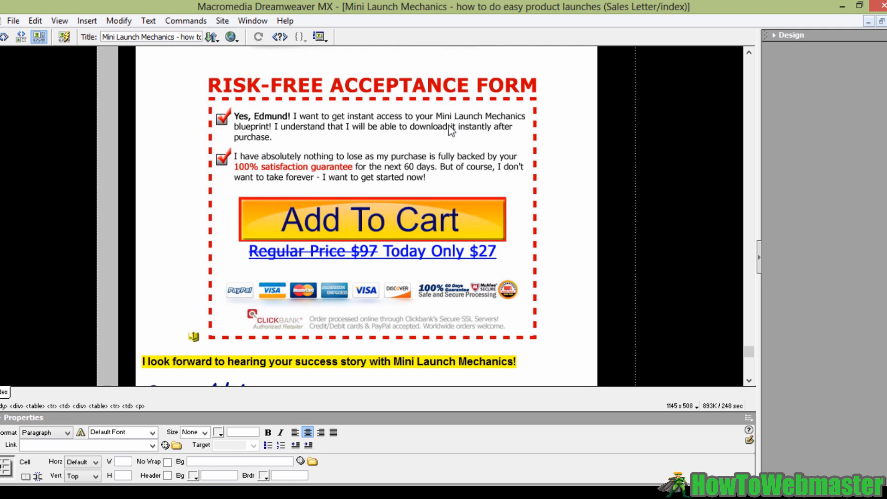
Step: Select the Add To Cart image so its Link field can take the ClickBank payment URL
click(371, 220)
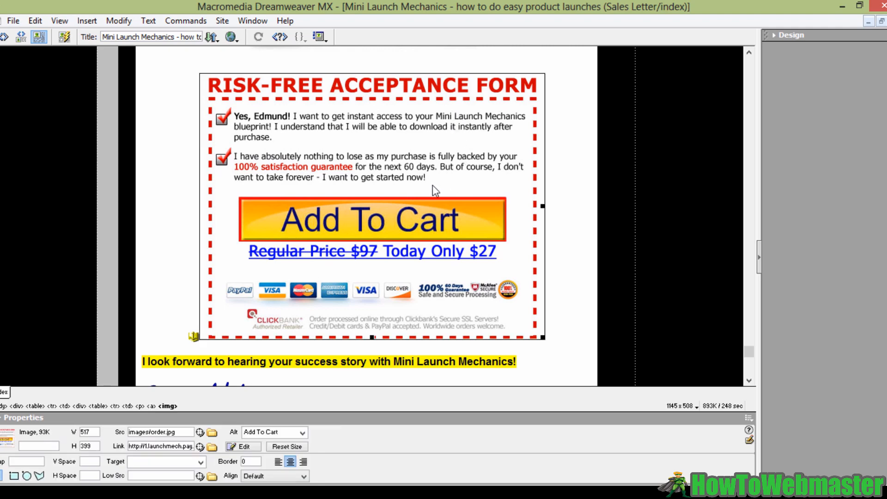
mouse_move(265, 350)
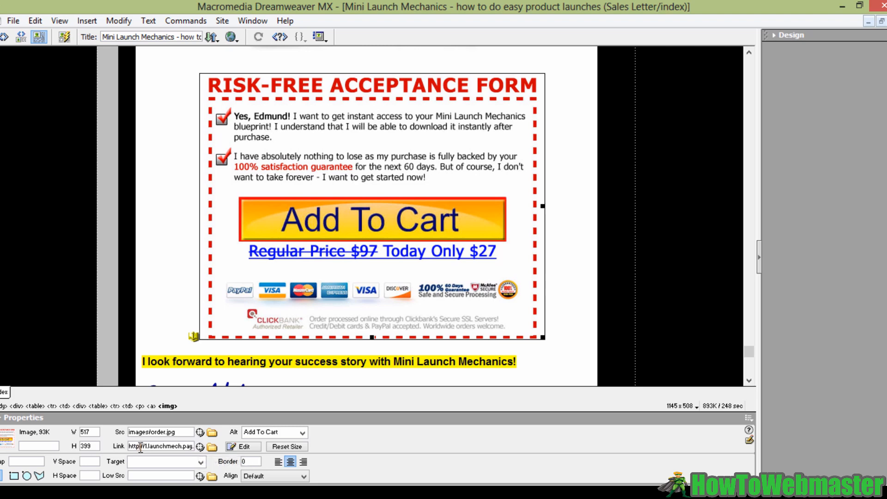
mouse_move(137, 455)
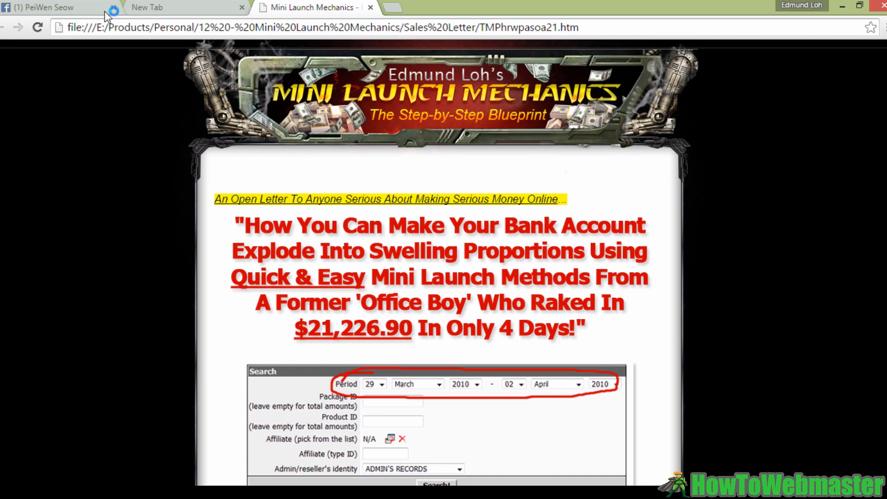
Step: Scroll to the order section and follow Add To Cart to ClickBank's $47.00 Retro Meditation Formula order form
scroll(down, 3)
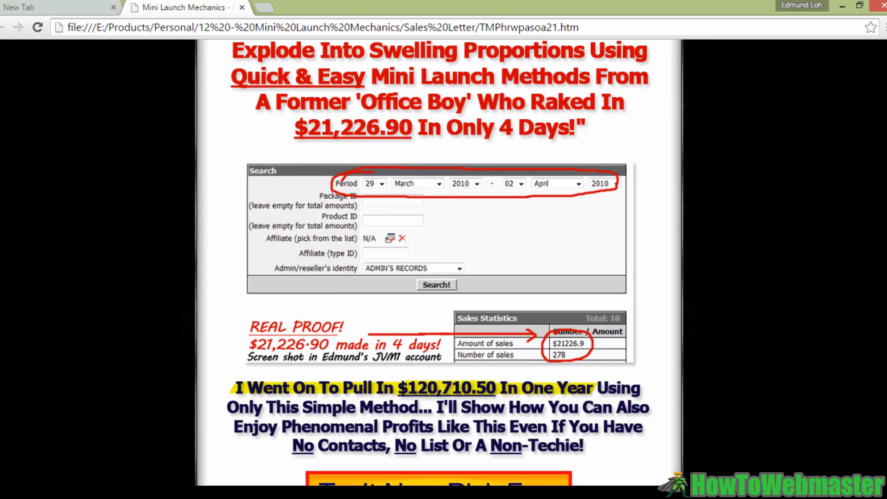
scroll(down, 3)
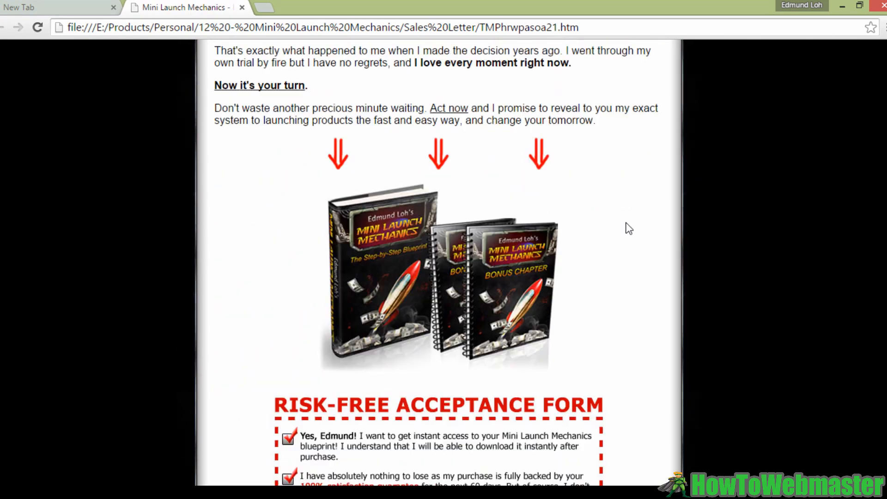
scroll(down, 3)
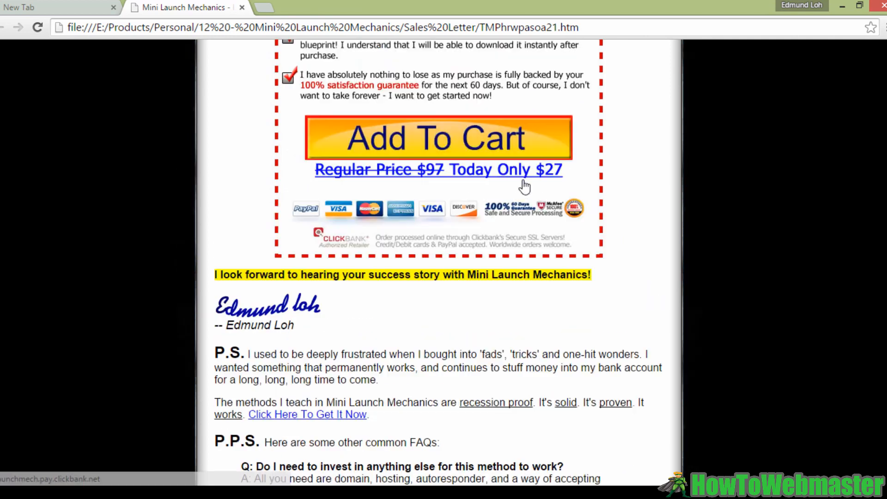
click(438, 137)
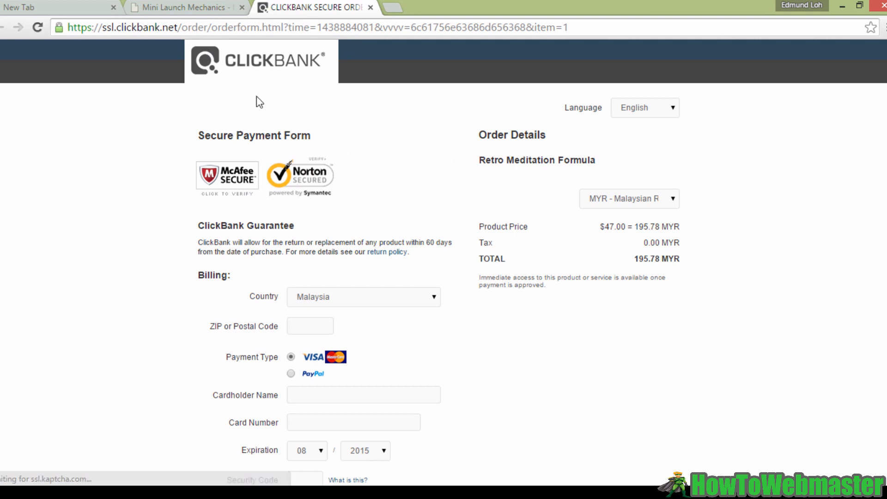
mouse_move(320, 206)
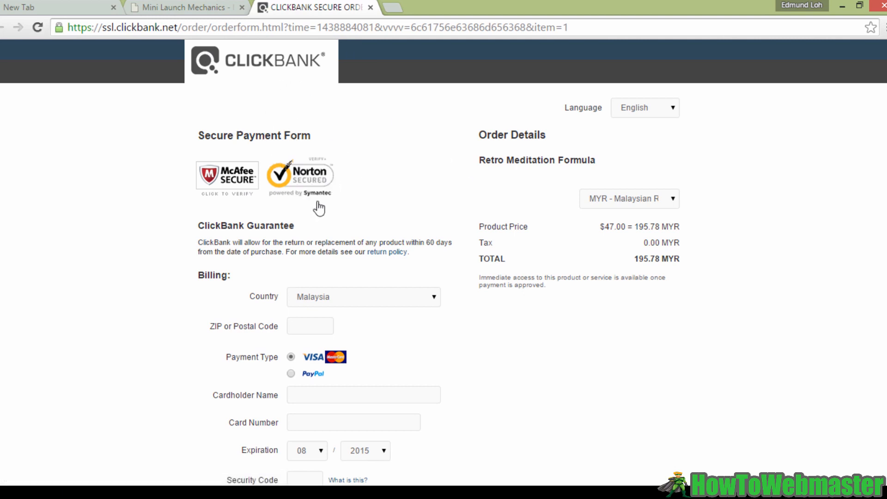